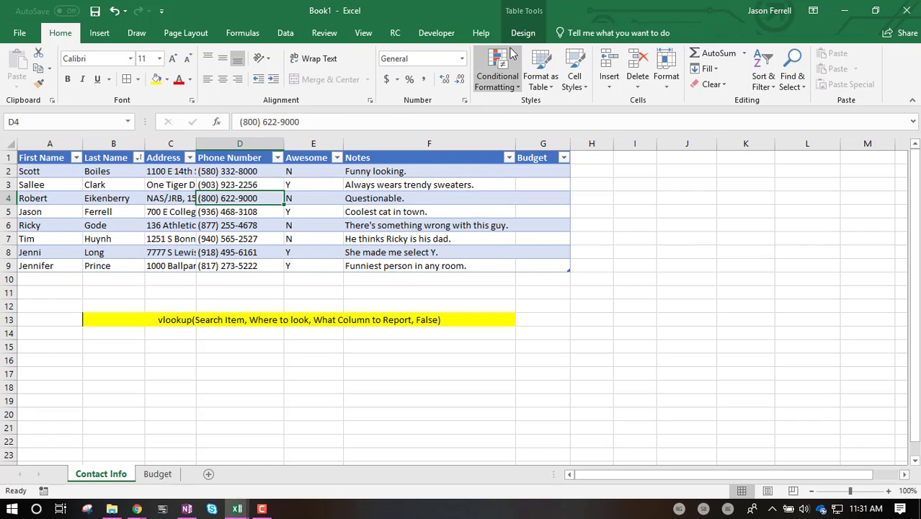
Step: Read the Contact Info table's name under Table Tools Design, then move to the Budget sheet
left_click(523, 32)
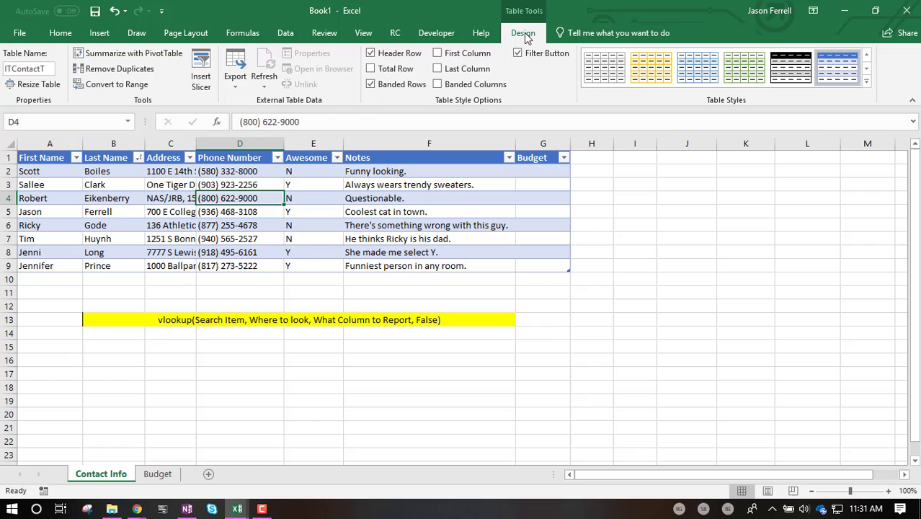
left_click(28, 69)
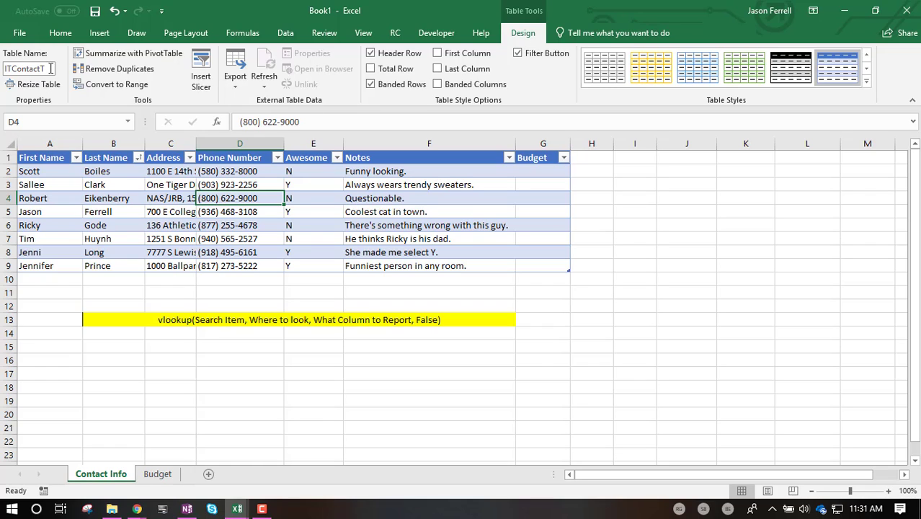
mouse_move(29, 69)
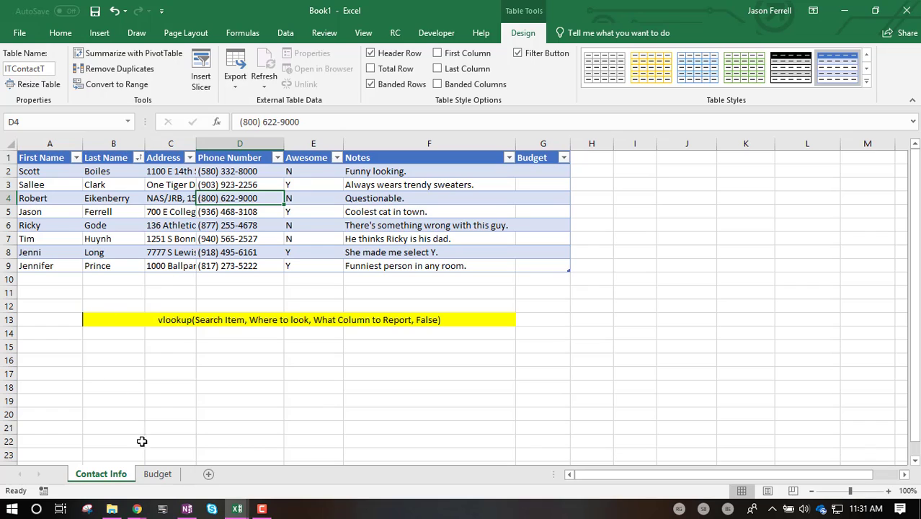
left_click(158, 473)
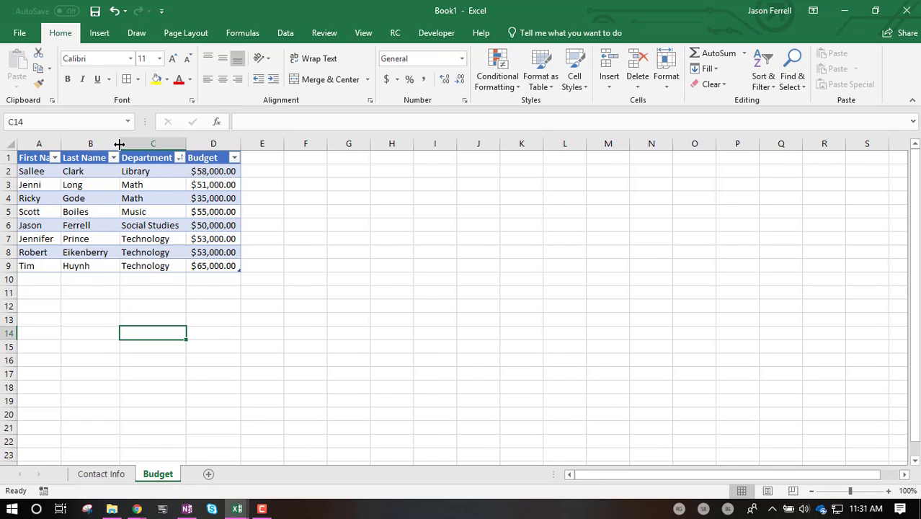
Step: Read the Budget sheet table's Department-based name and widen its Budget column
left_click(89, 210)
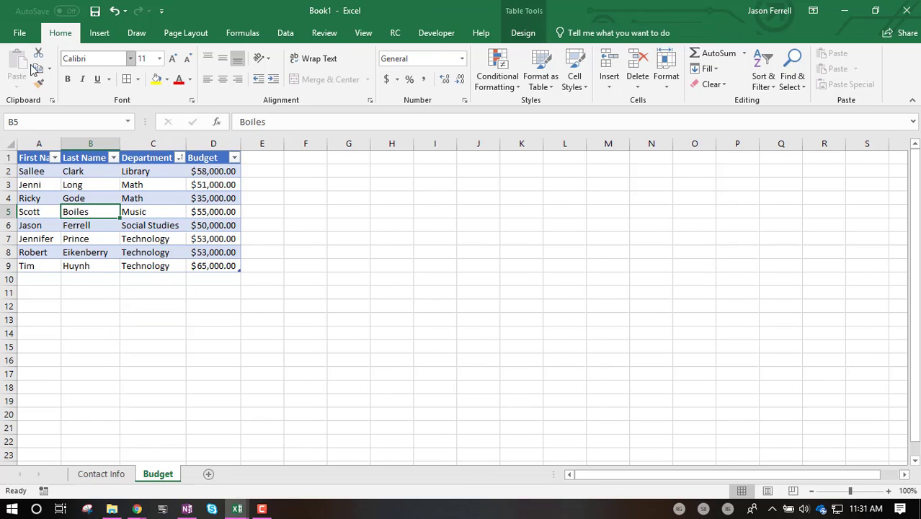
left_click(522, 32)
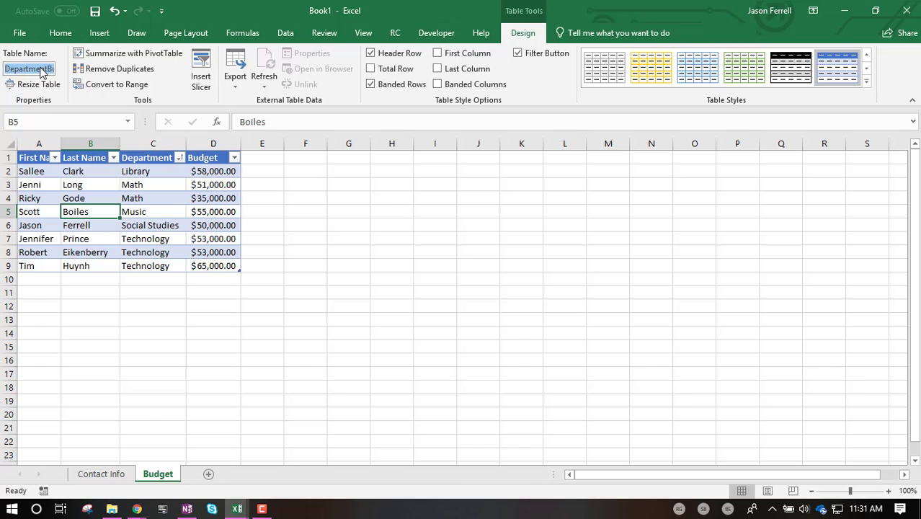
left_click(90, 225)
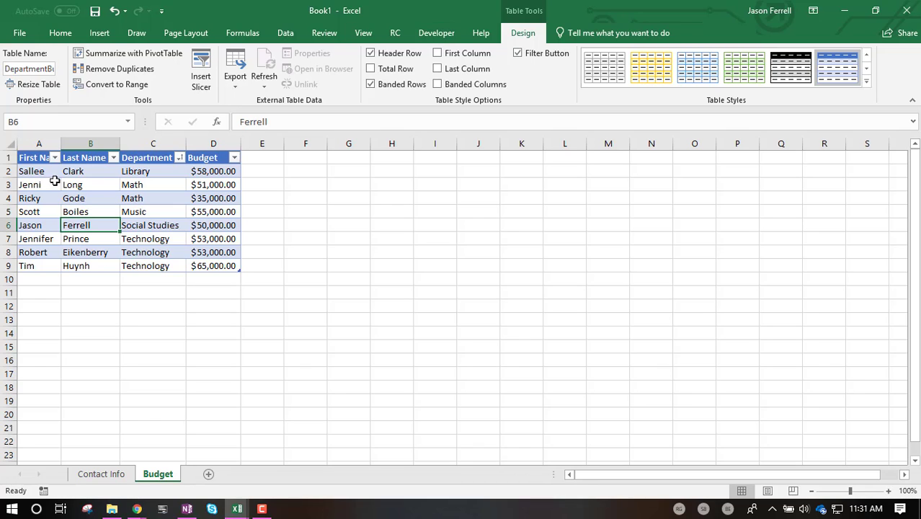
left_click(90, 170)
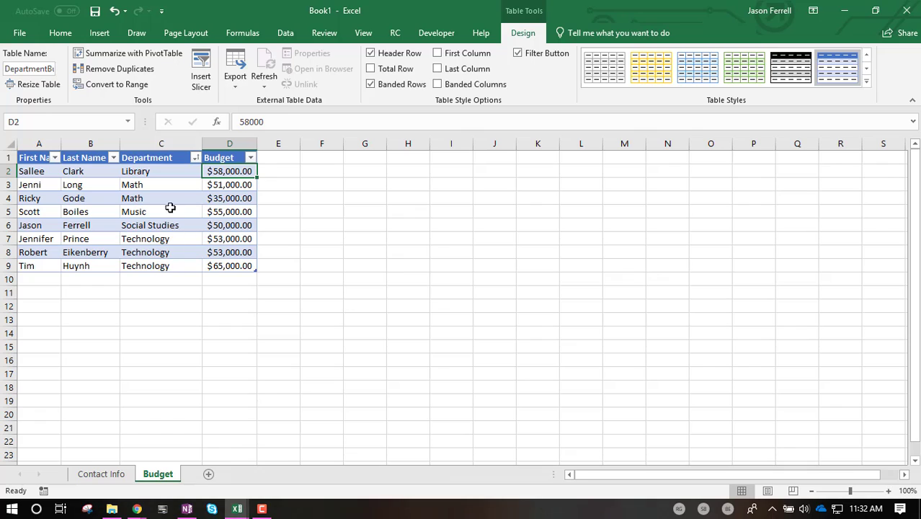
mouse_move(150, 222)
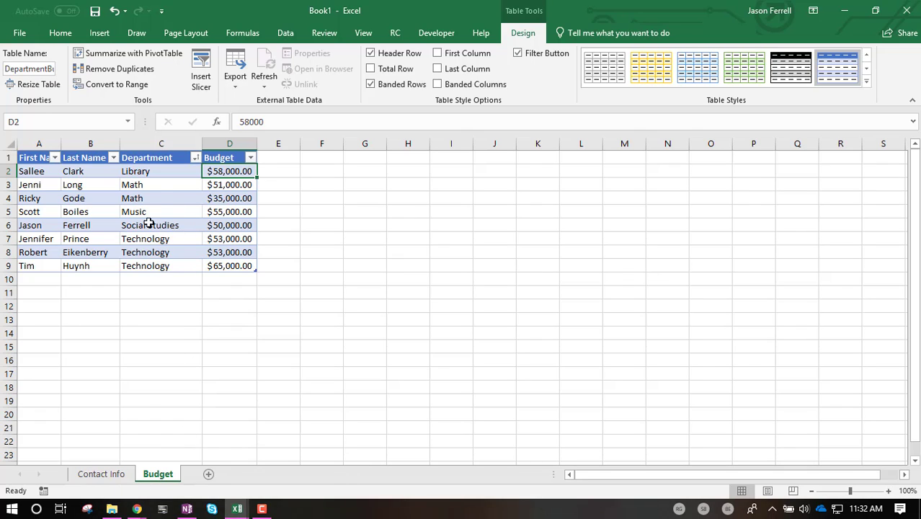
mouse_move(150, 225)
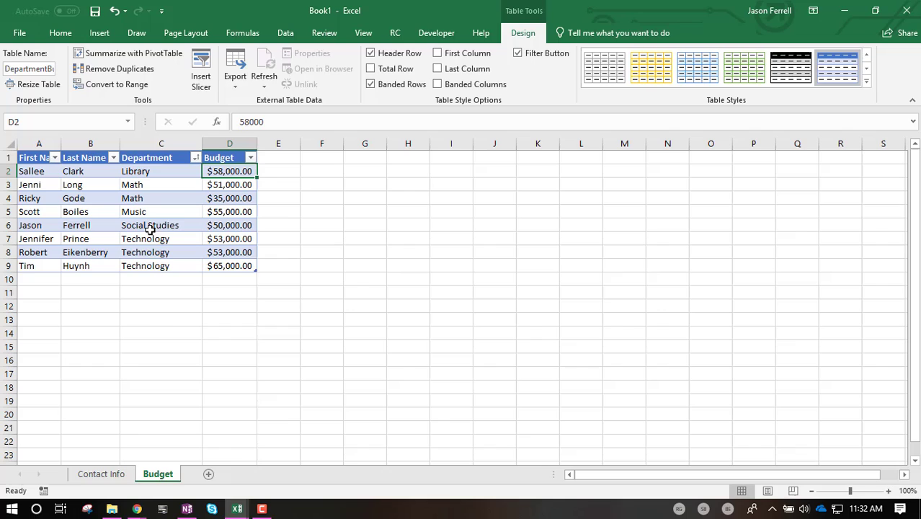
Step: On Contact Info, delete the empty column G and re-add a table column headed Budget, widening it
left_click(101, 473)
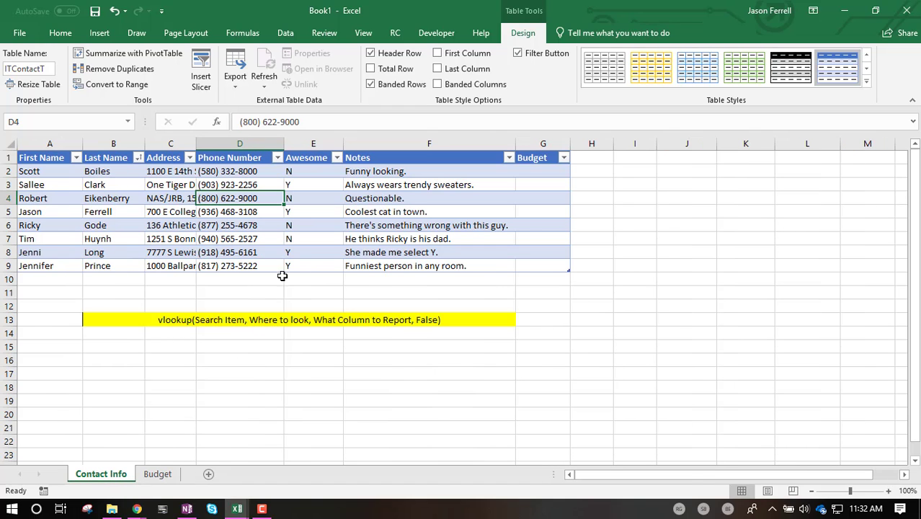
mouse_move(516, 179)
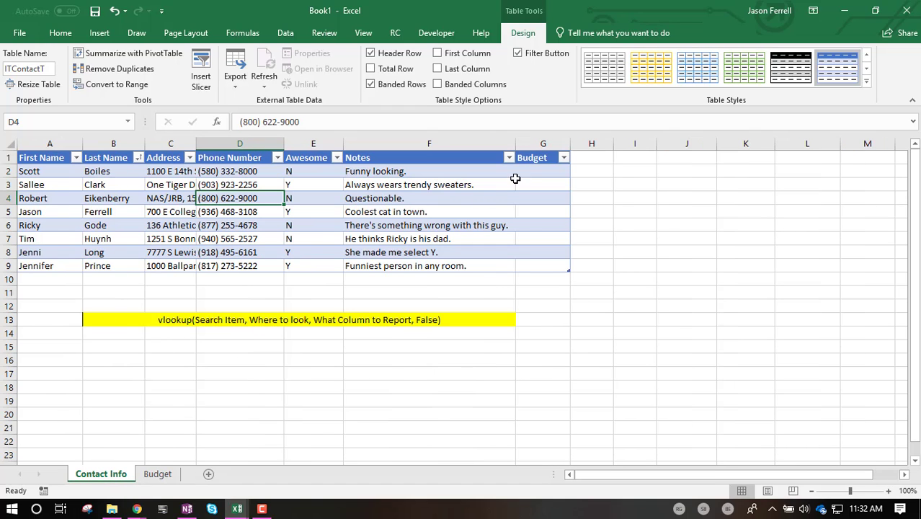
left_click(542, 170)
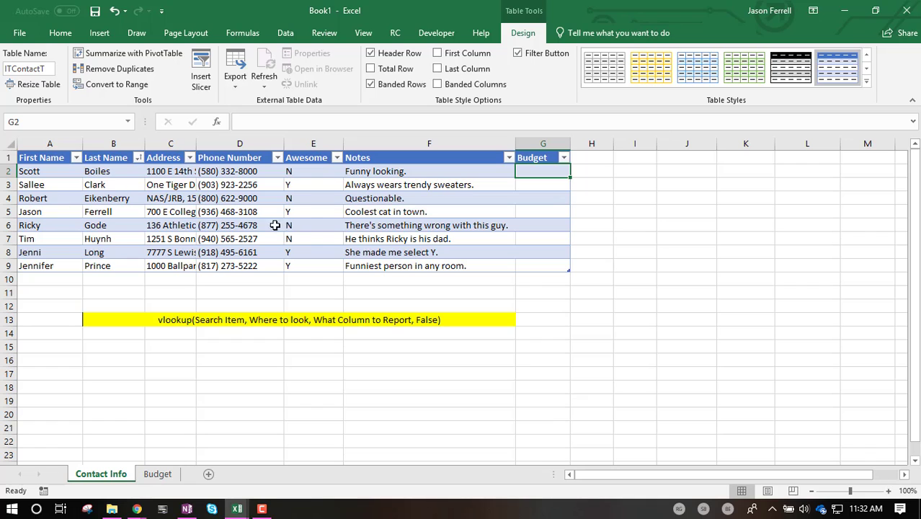
right_click(542, 157)
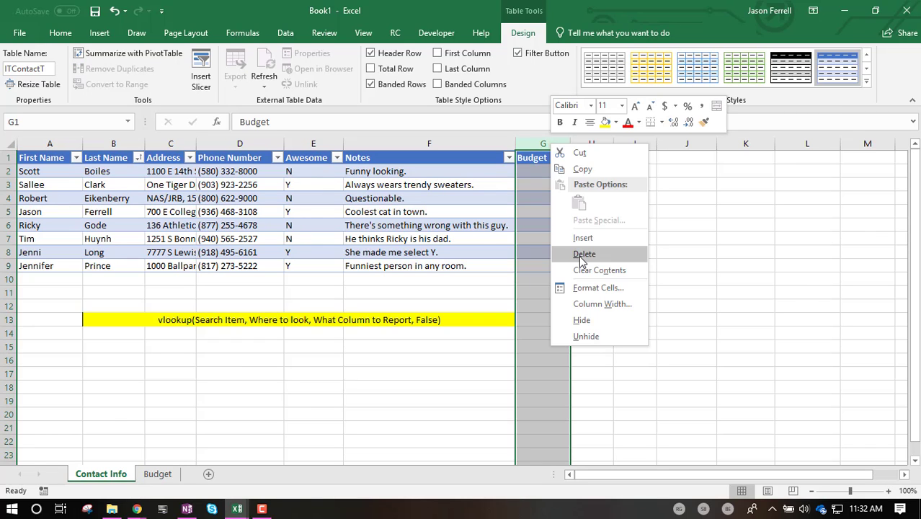
left_click(586, 254)
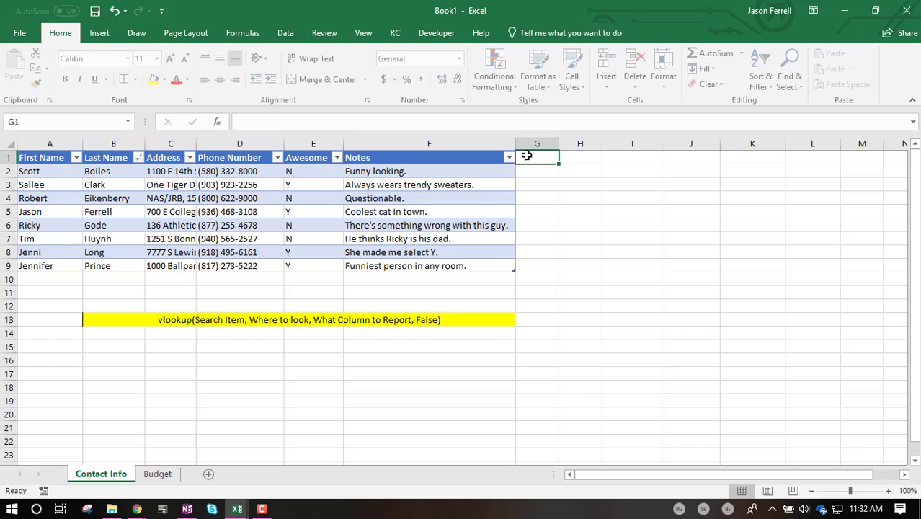
type("Budget")
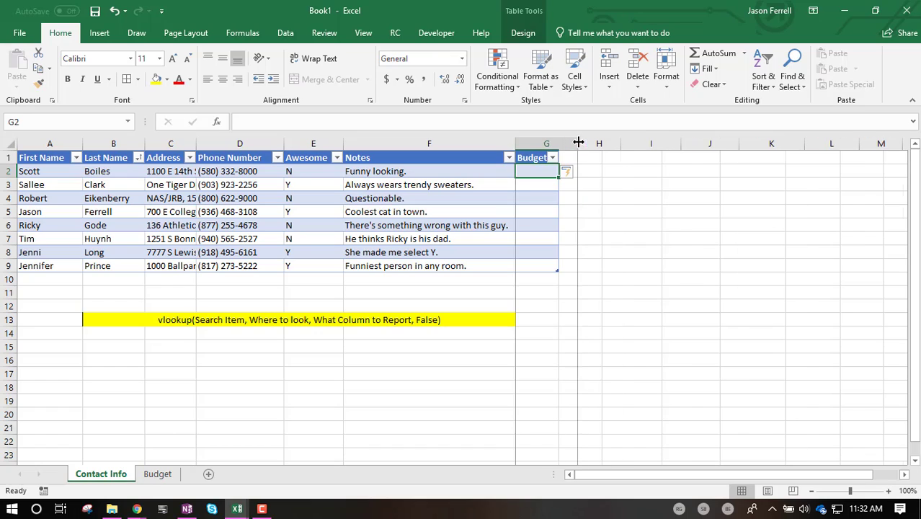
left_click_drag(559, 142, 578, 143)
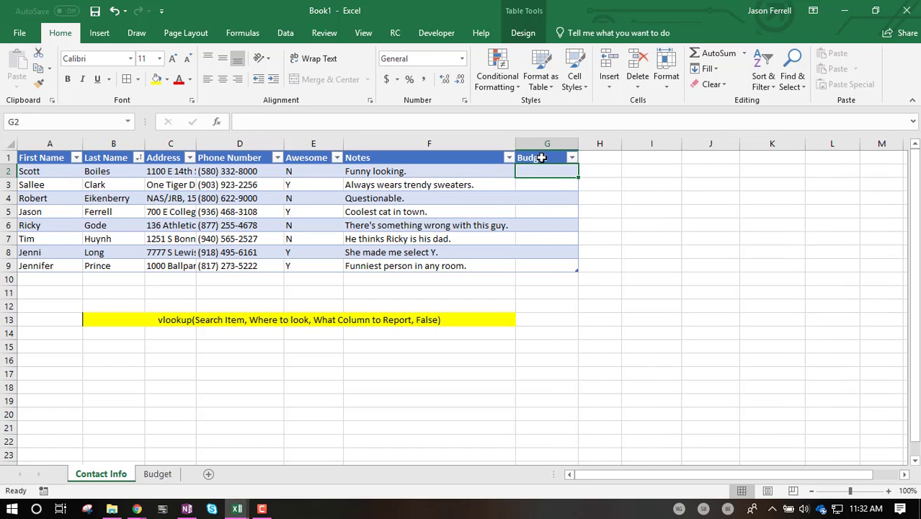
mouse_move(545, 167)
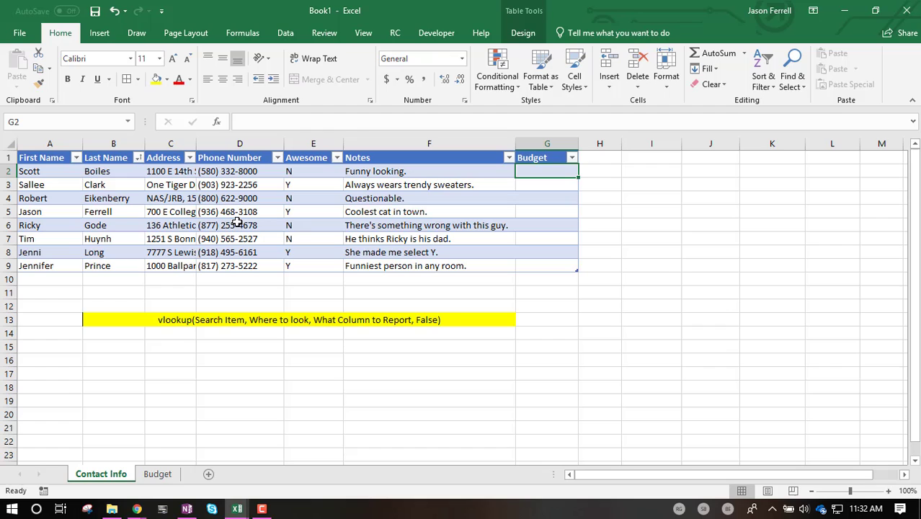
mouse_move(94, 252)
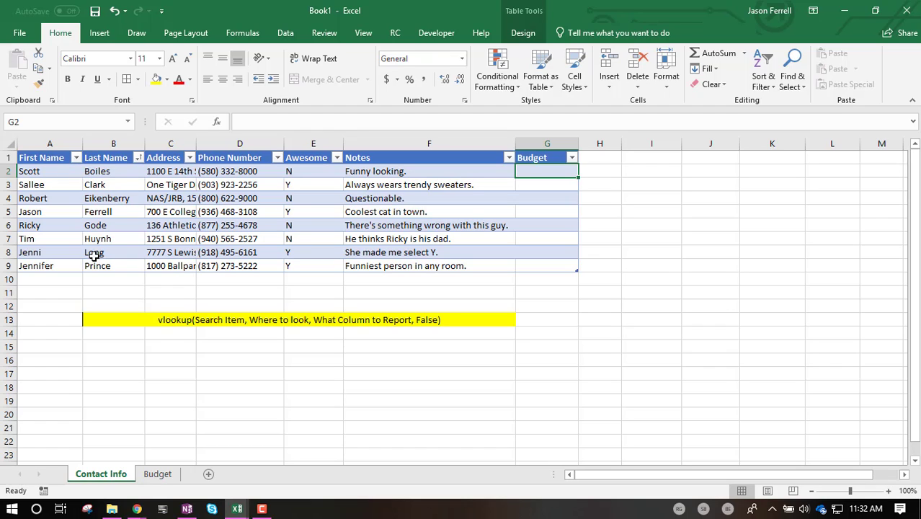
left_click(157, 473)
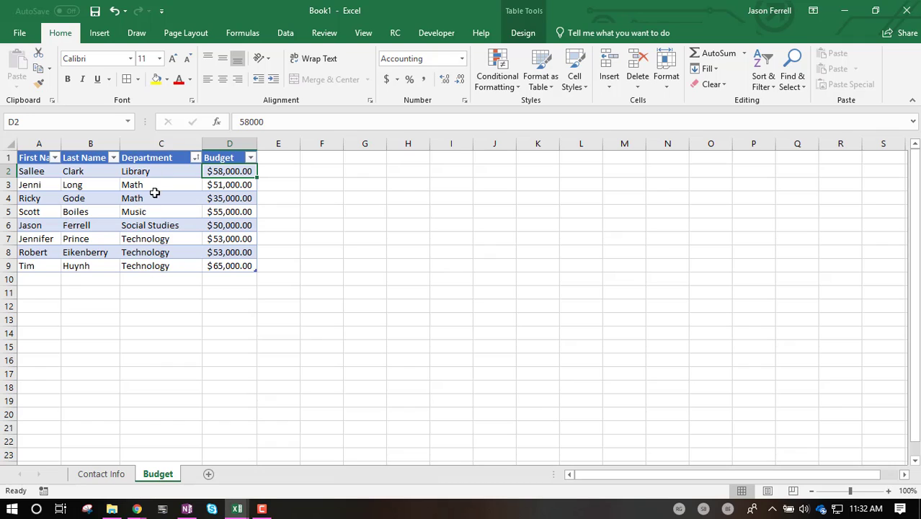
left_click(101, 473)
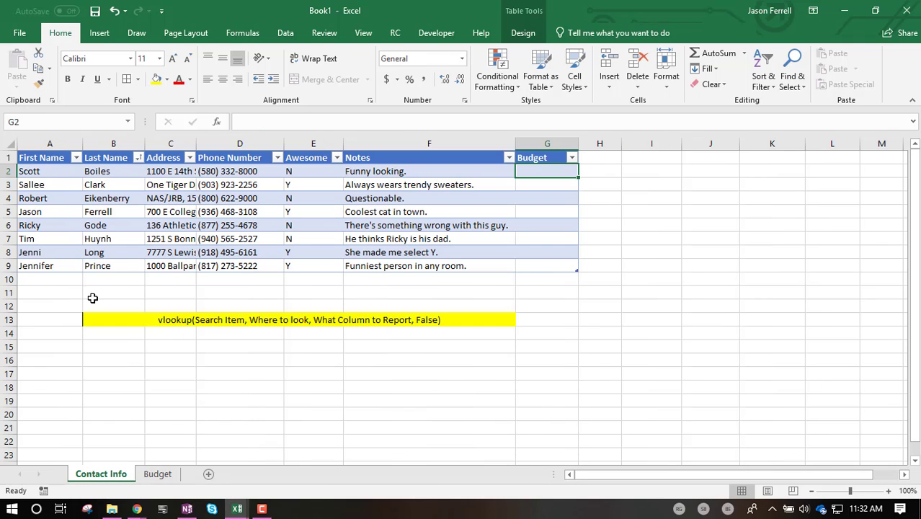
left_click(157, 473)
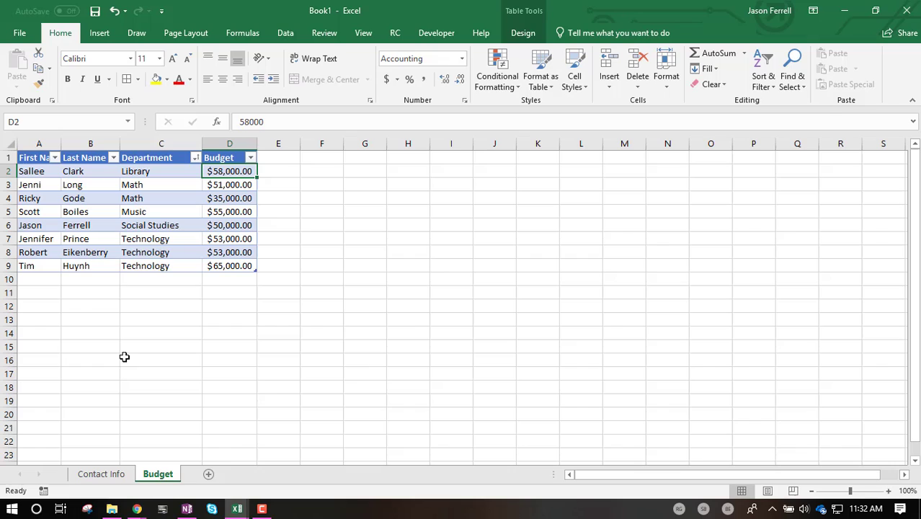
mouse_move(107, 167)
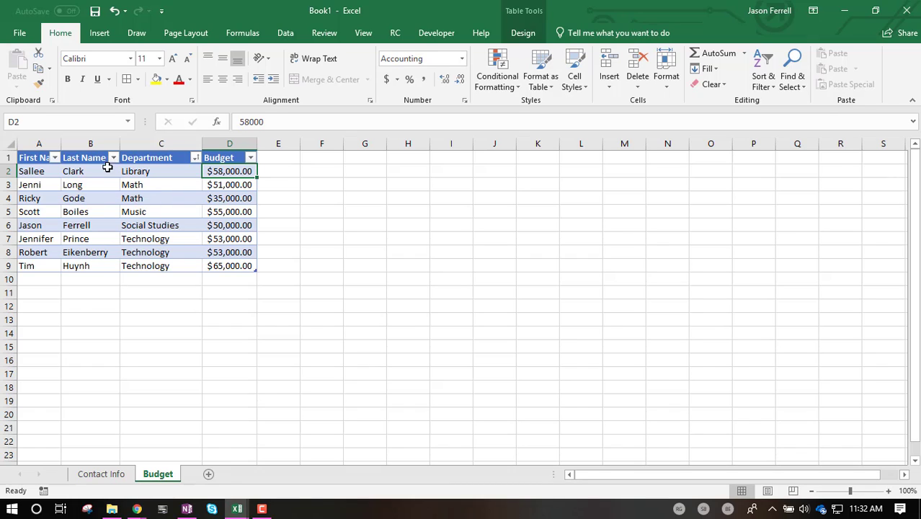
mouse_move(112, 170)
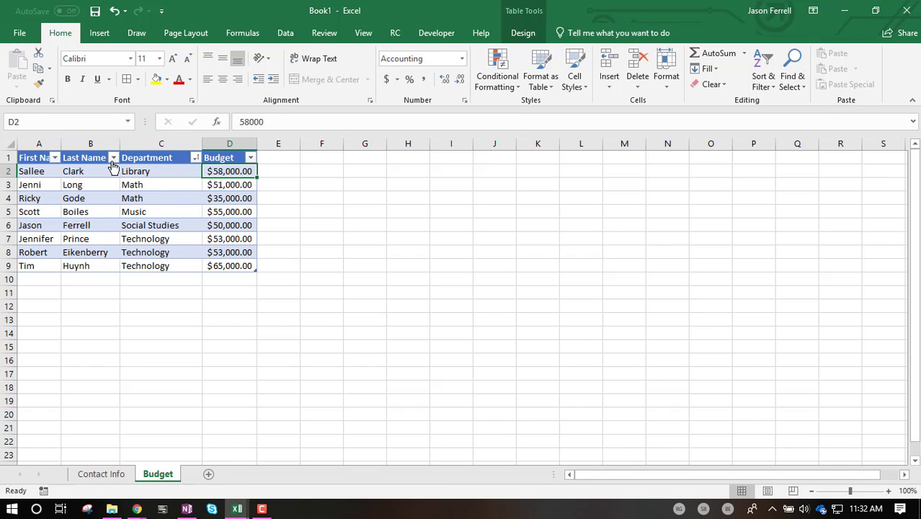
mouse_move(101, 473)
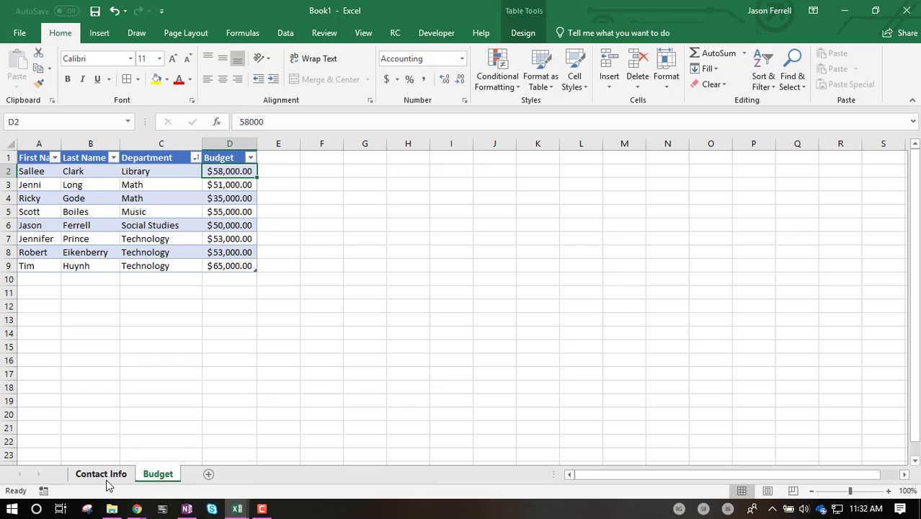
left_click(100, 473)
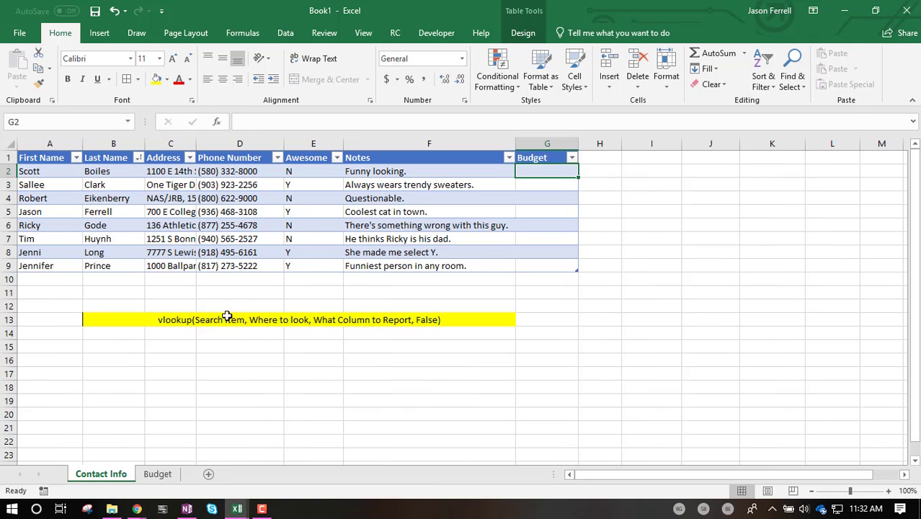
mouse_move(242, 295)
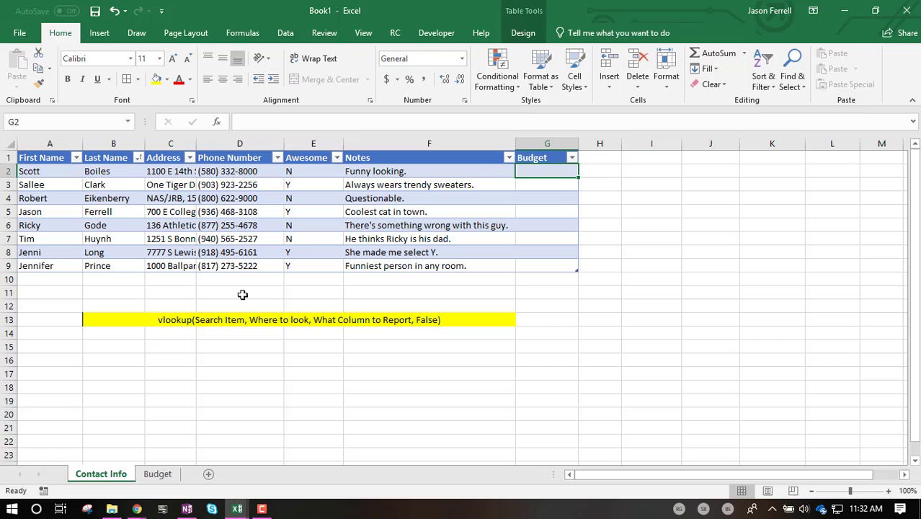
mouse_move(404, 265)
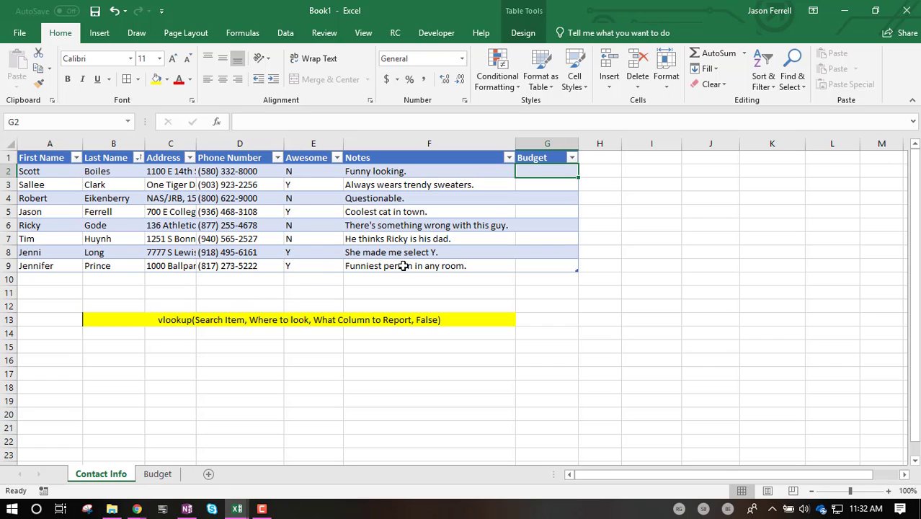
Step: Begin =vlookup( in G2 with [@[Last Name]] from B2 as the lookup value
type("=")
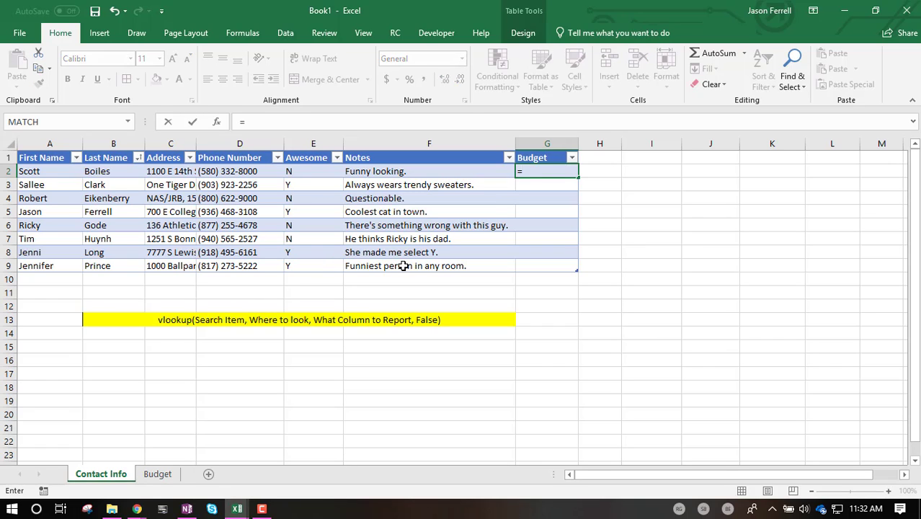
type("v")
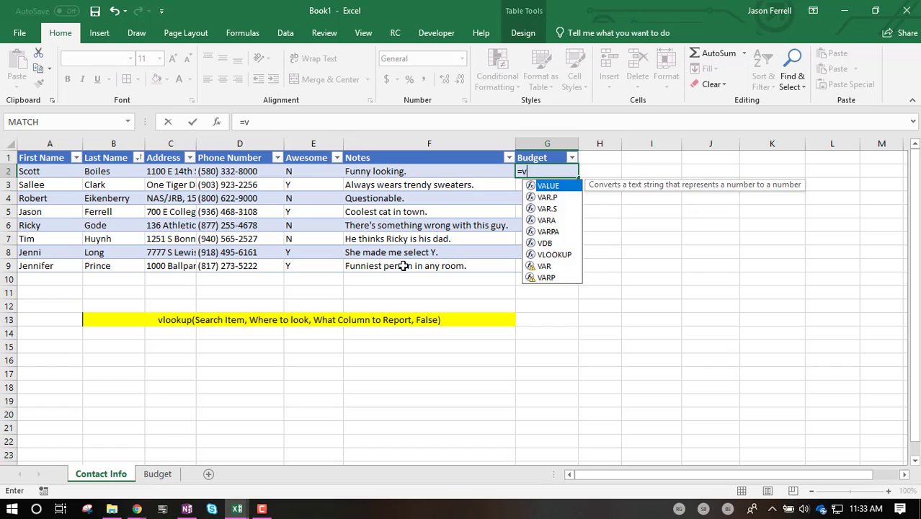
type("lookup")
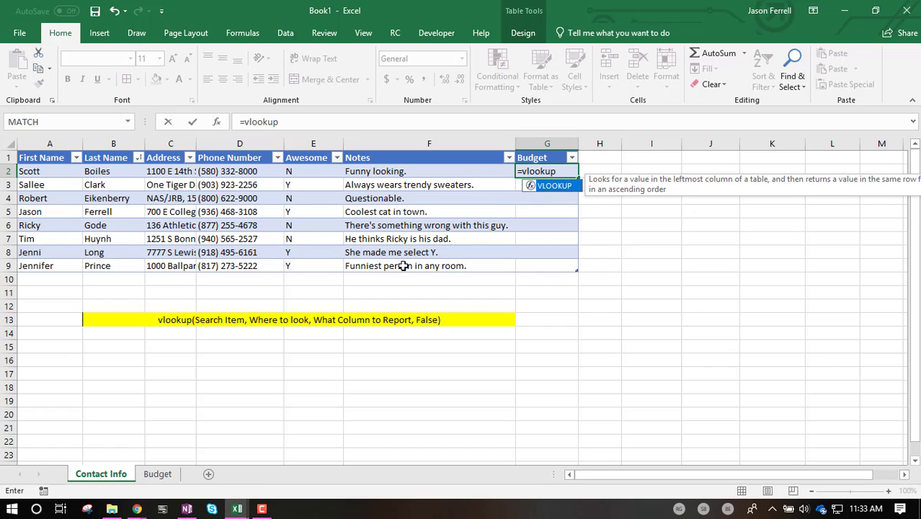
type("(")
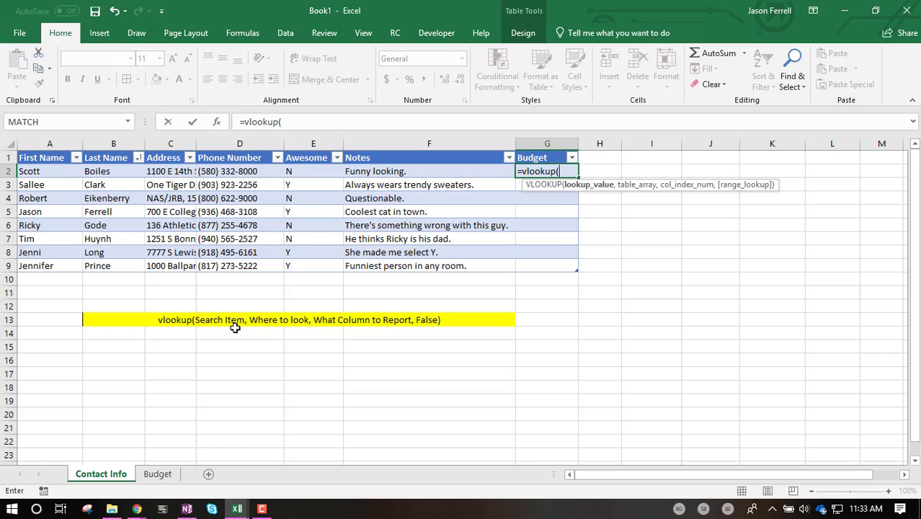
mouse_move(202, 161)
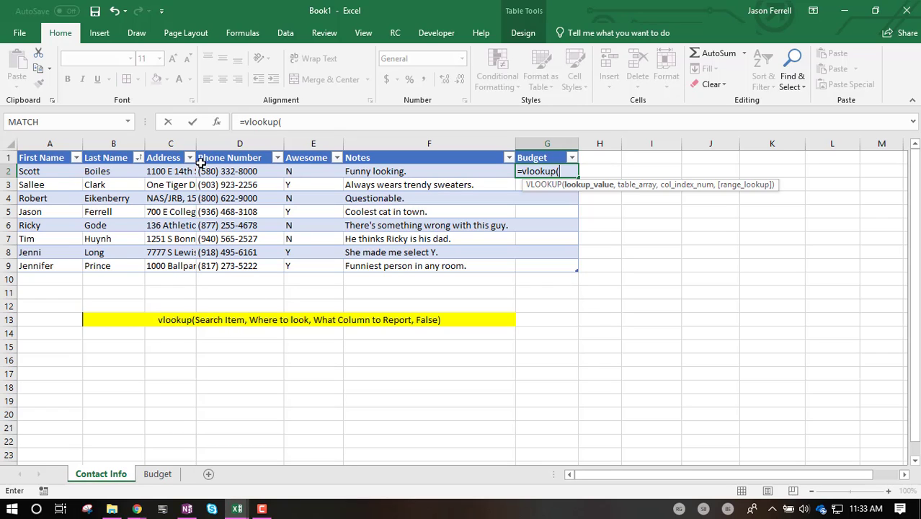
left_click(96, 170)
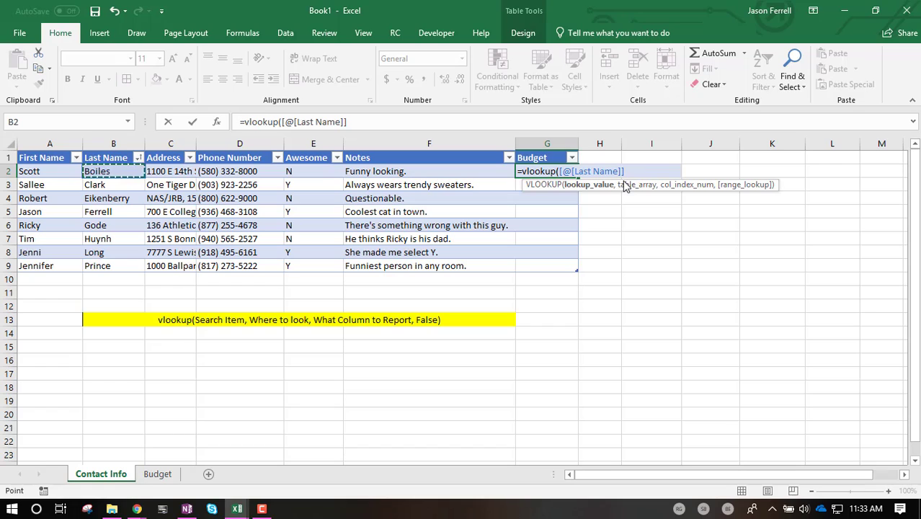
Step: Add a comma after [@[Last Name]] to move on to the table_array argument
type(",")
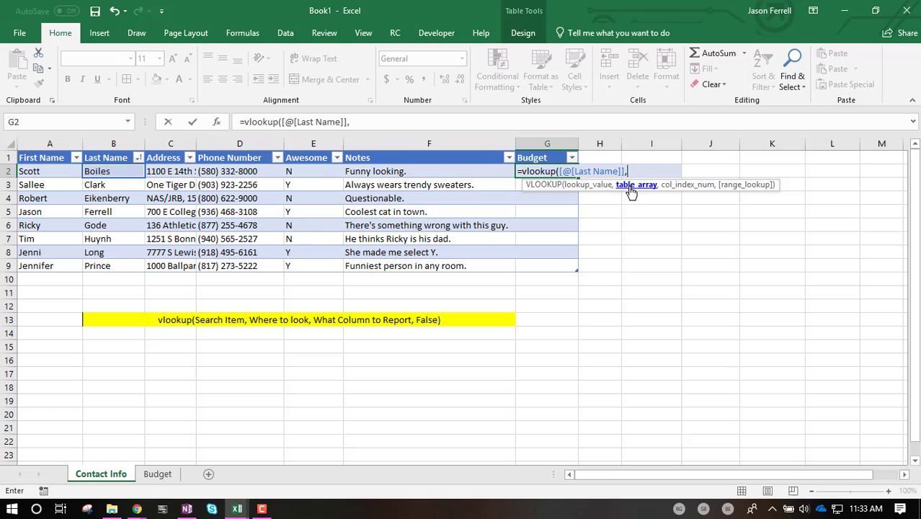
mouse_move(619, 191)
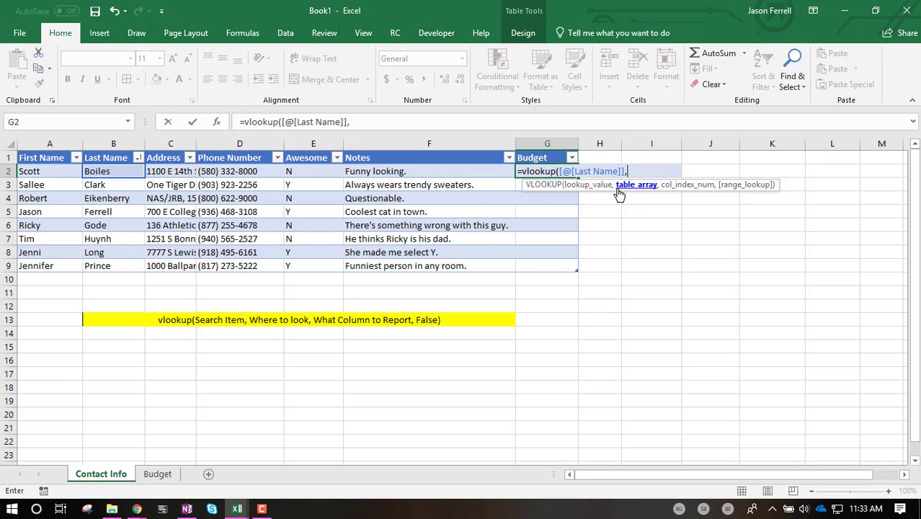
mouse_move(520, 190)
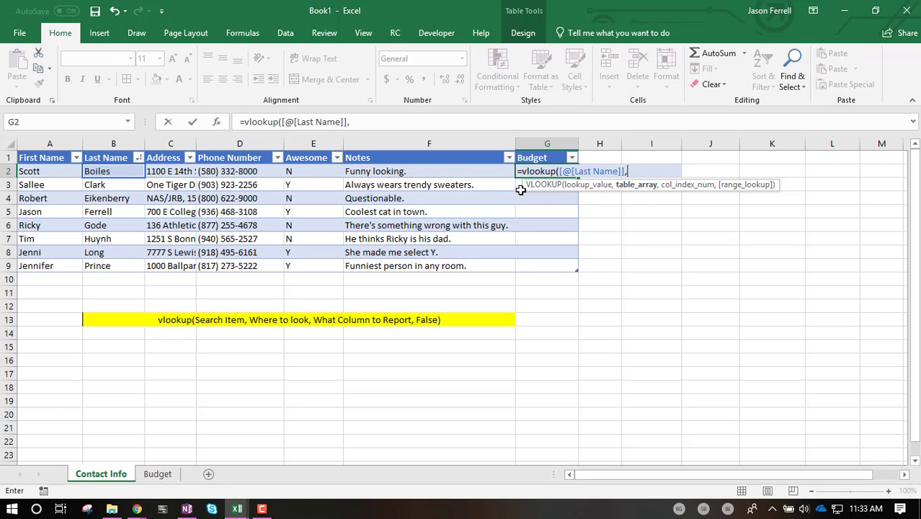
mouse_move(264, 216)
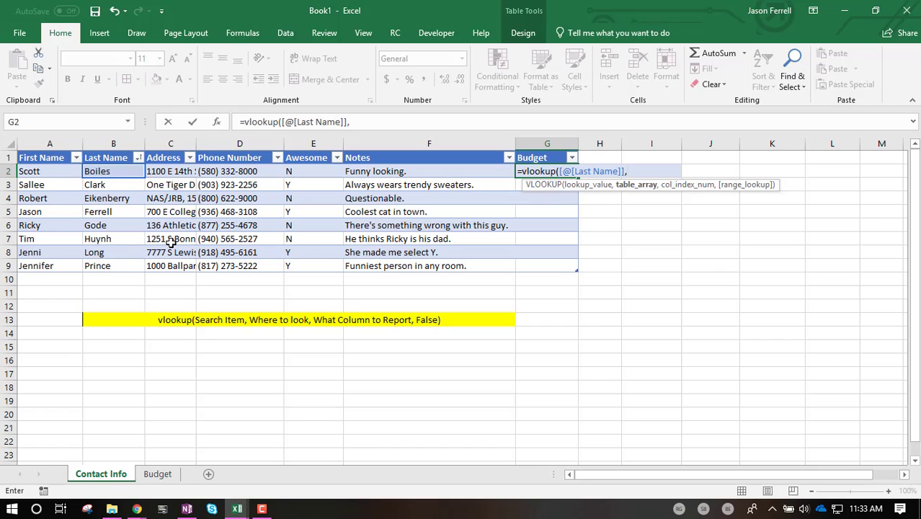
mouse_move(623, 184)
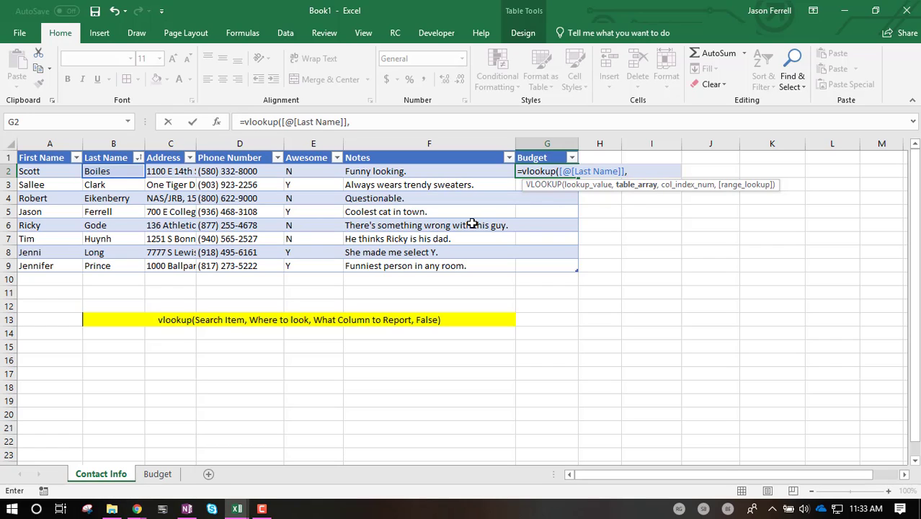
mouse_move(404, 208)
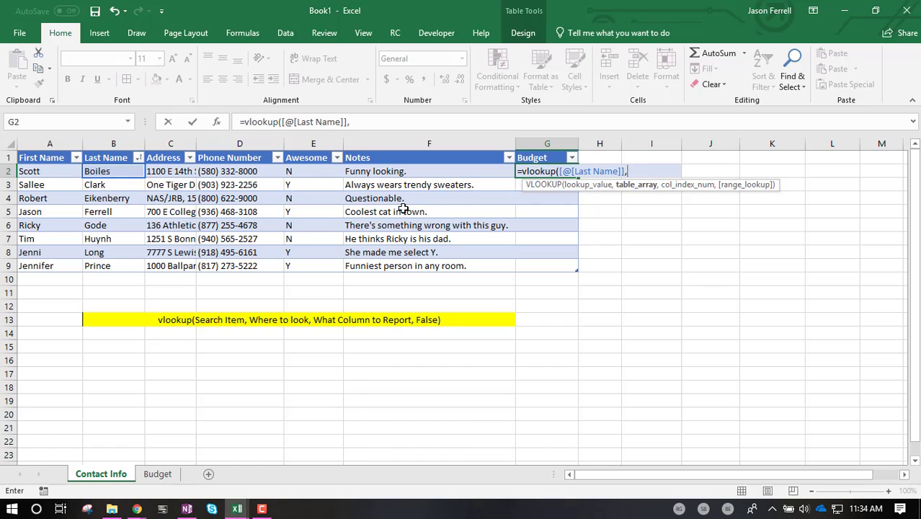
mouse_move(381, 266)
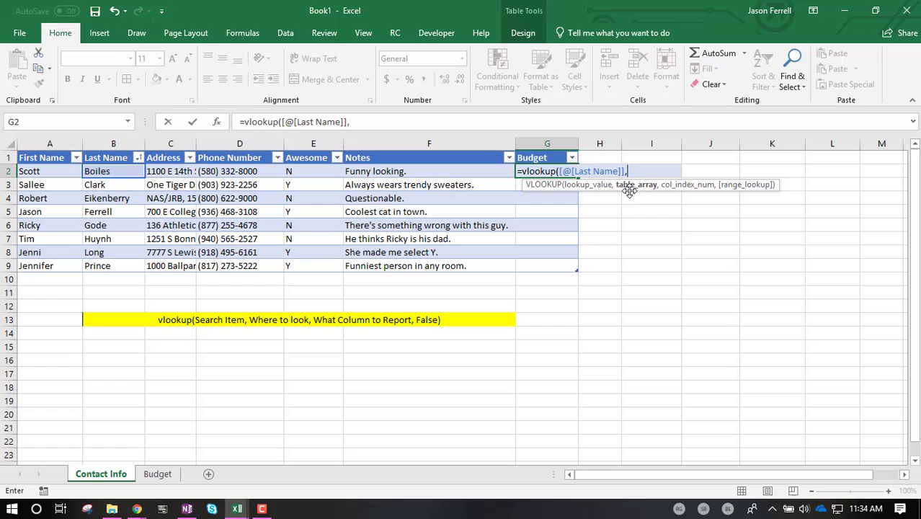
mouse_move(105, 171)
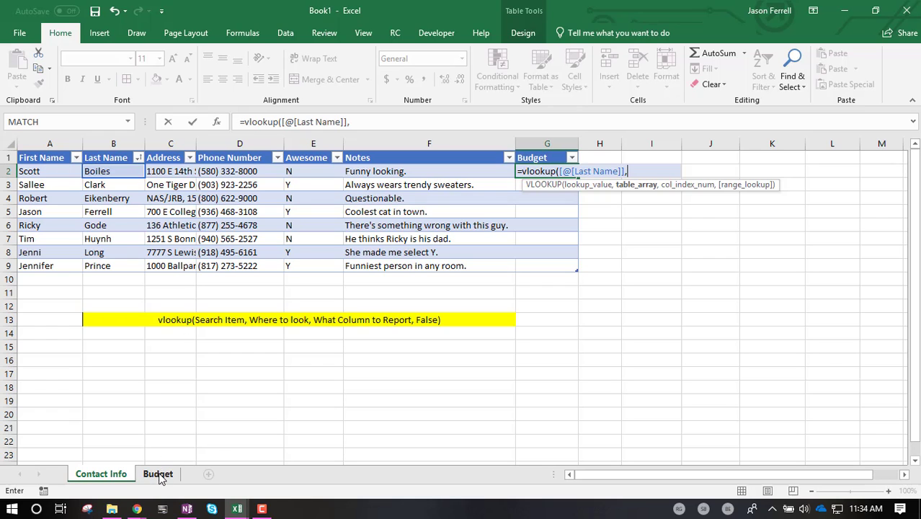
Step: Set table_array to the Budget sheet table's Last Name through Budget columns and resume editing the formula
left_click(158, 473)
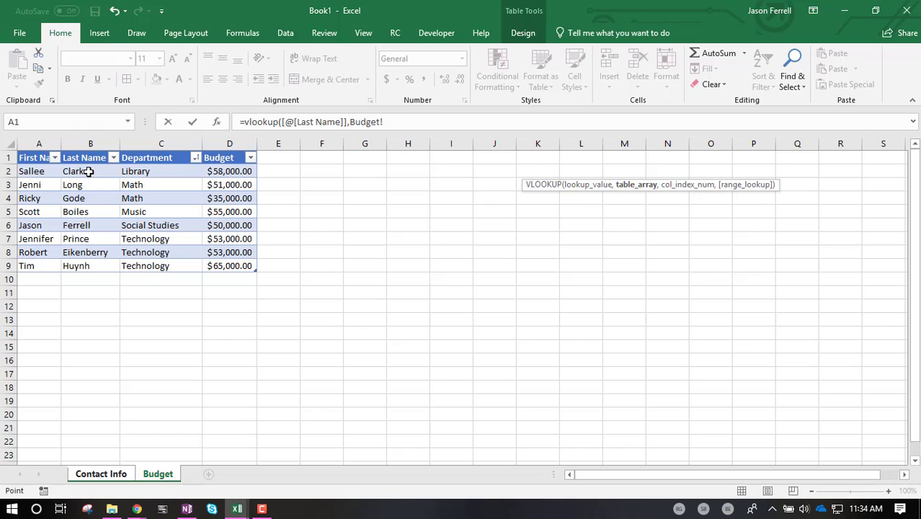
mouse_move(78, 219)
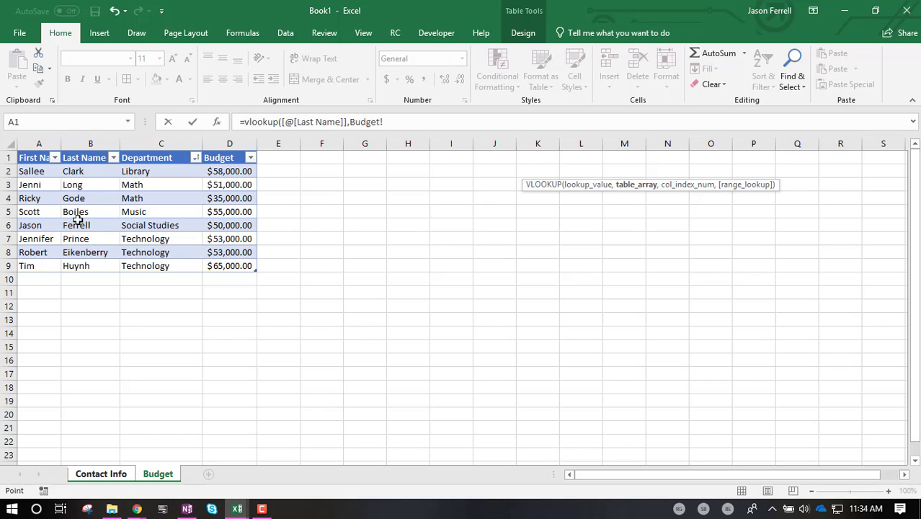
mouse_move(89, 171)
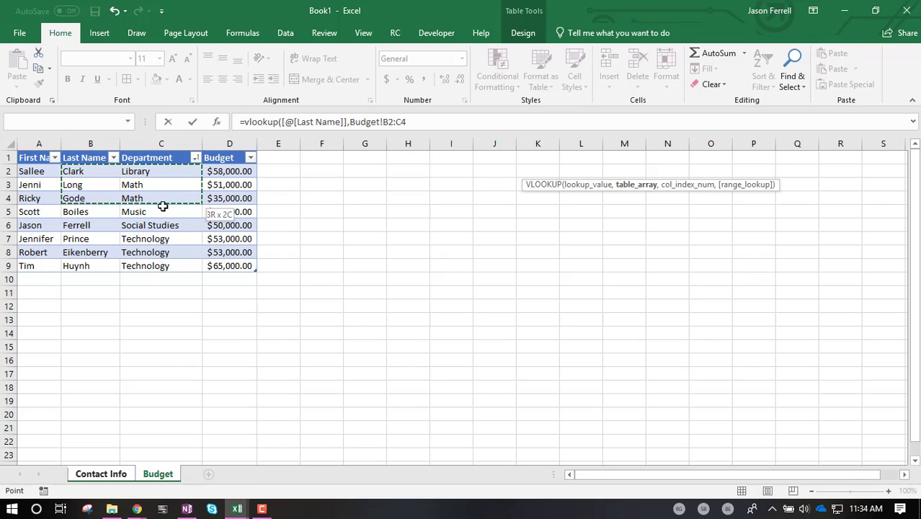
left_click_drag(162, 210, 229, 266)
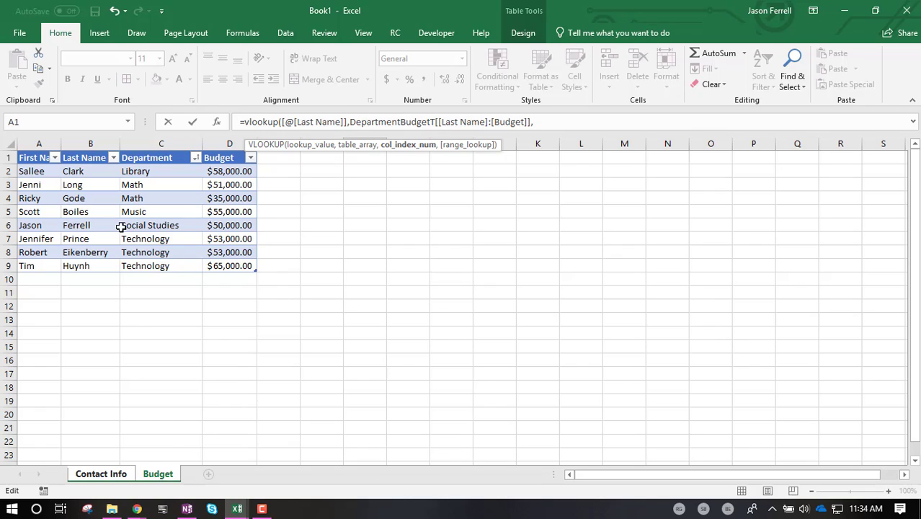
left_click(550, 121)
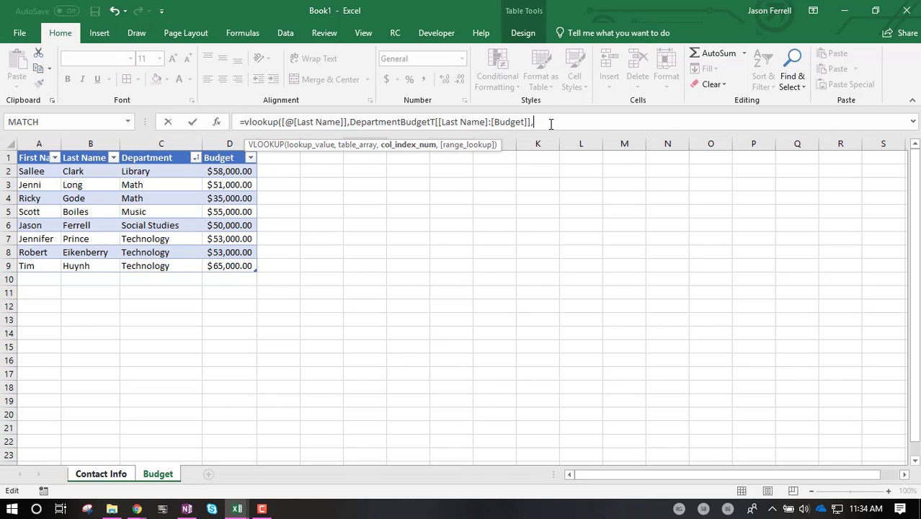
mouse_move(425, 154)
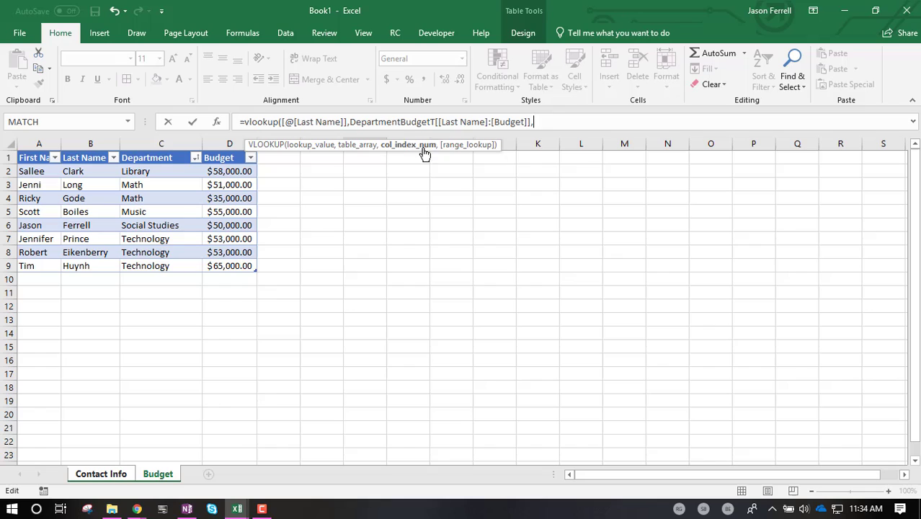
mouse_move(524, 117)
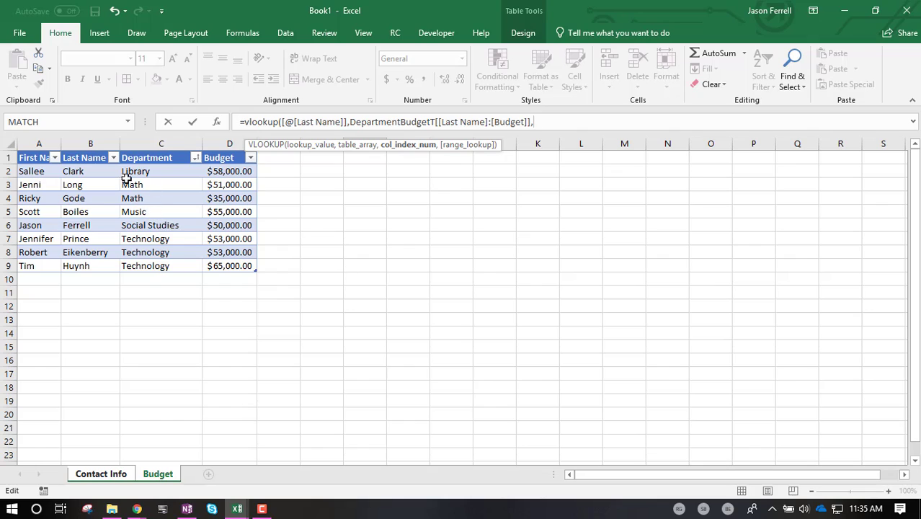
mouse_move(90, 173)
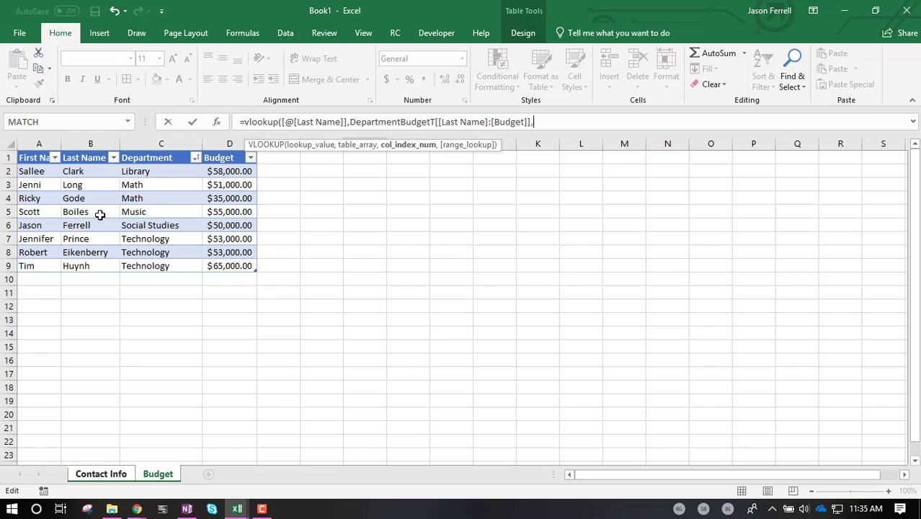
mouse_move(225, 211)
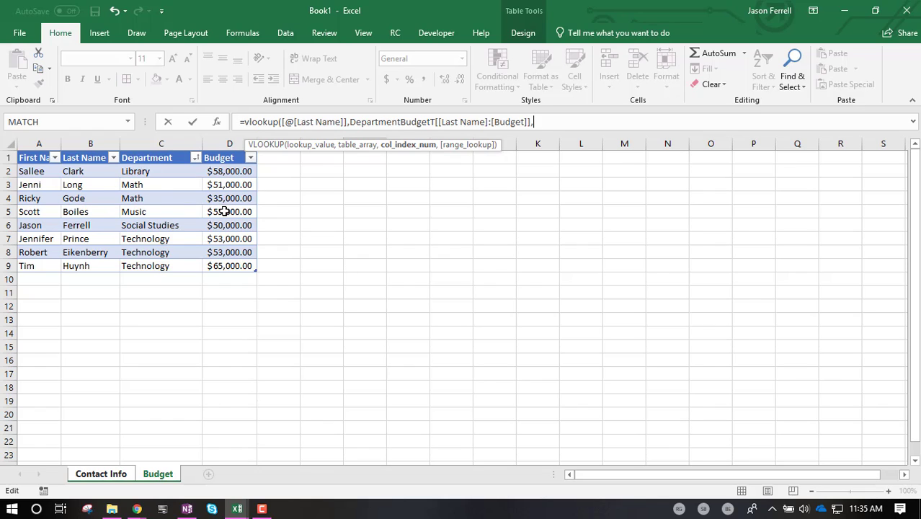
mouse_move(226, 207)
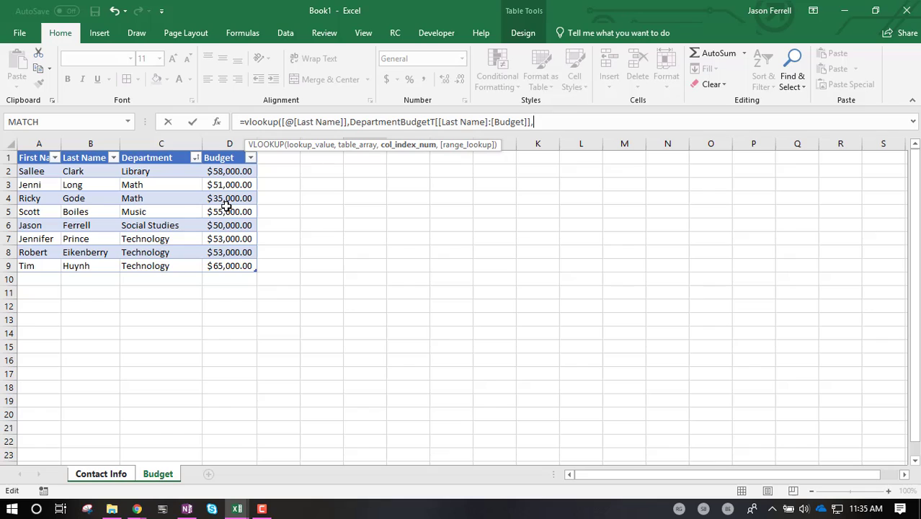
Step: Complete the VLOOKUP with col_index_num 3 and FALSE for an exact match
type("3")
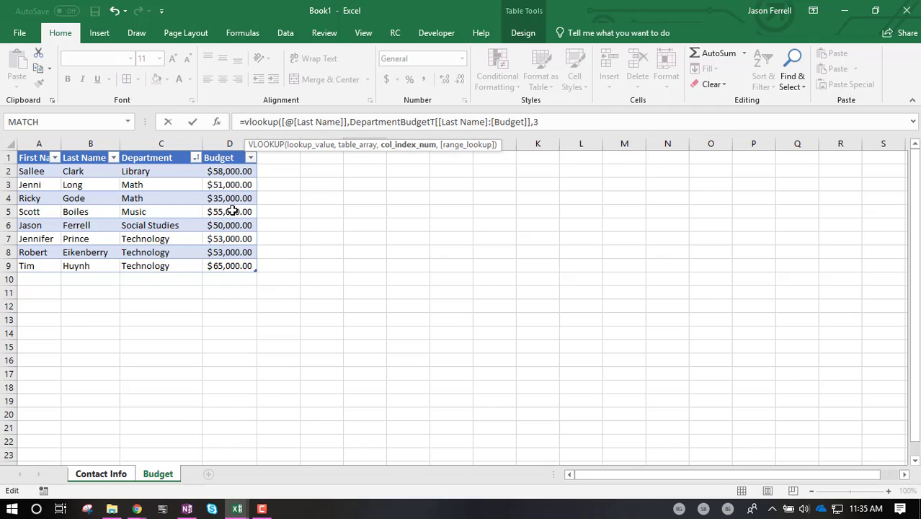
mouse_move(232, 211)
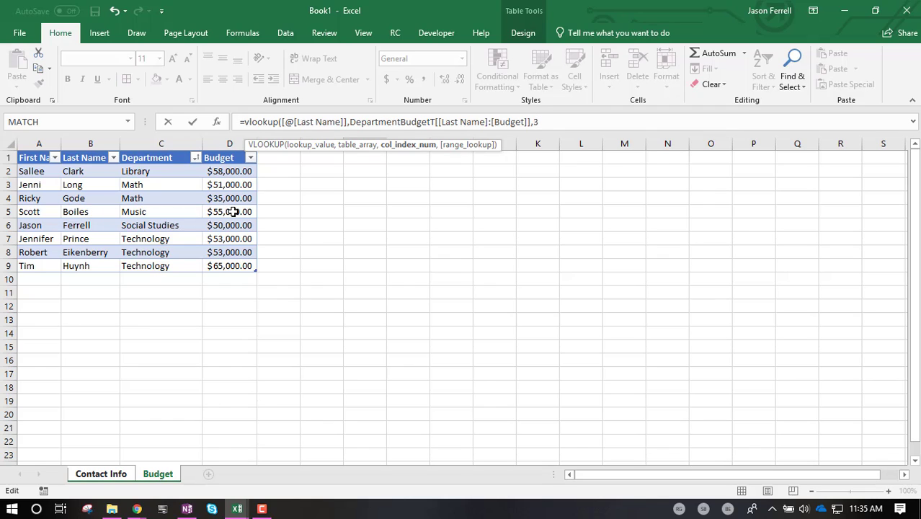
type(",")
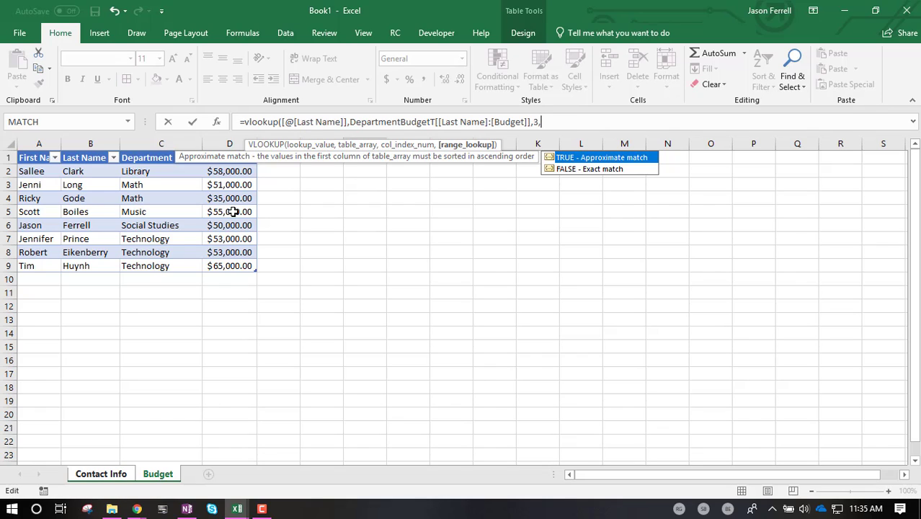
type("F")
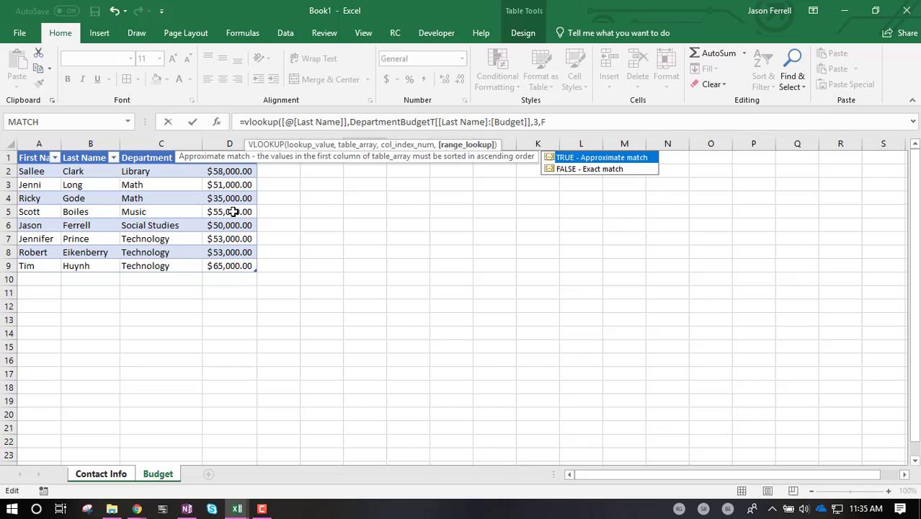
type("ALSE)")
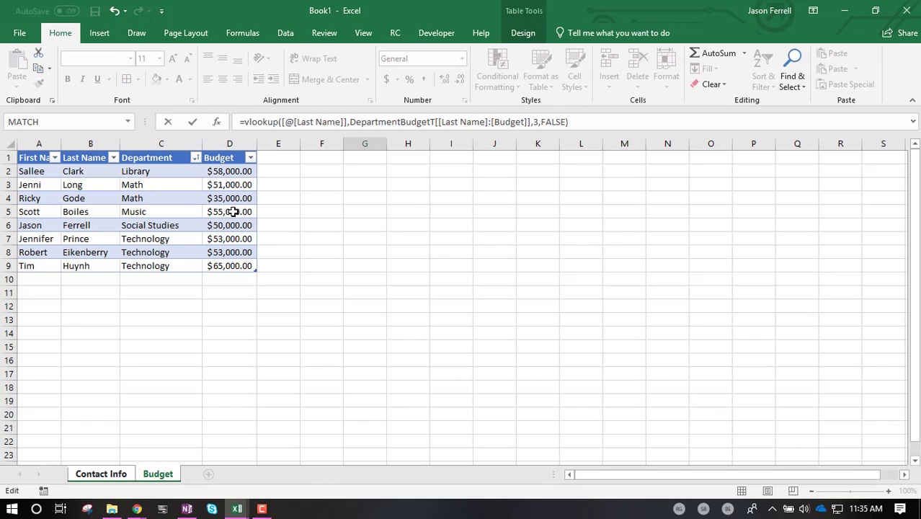
left_click(101, 473)
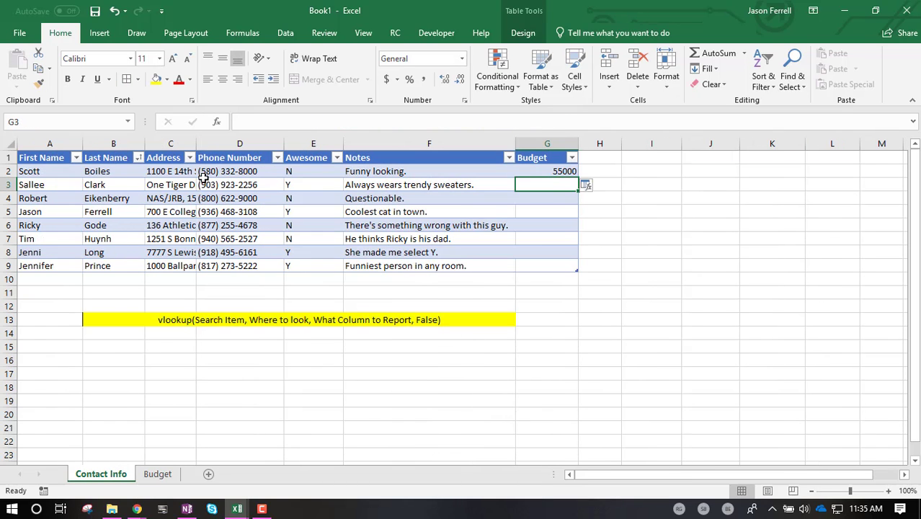
left_click(546, 170)
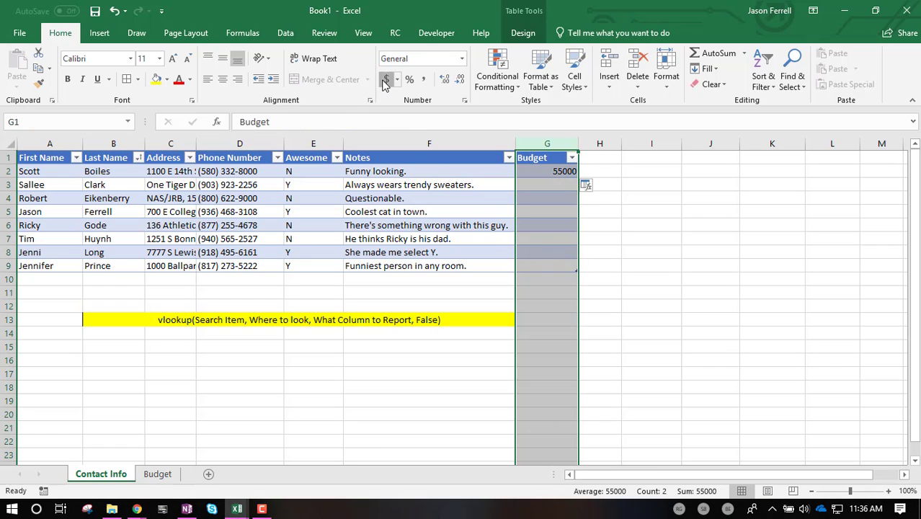
left_click(387, 80)
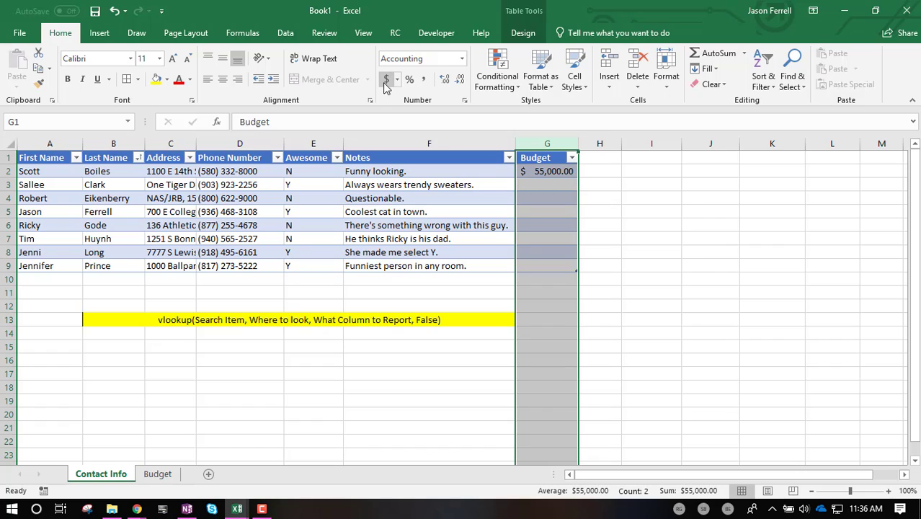
left_click(548, 197)
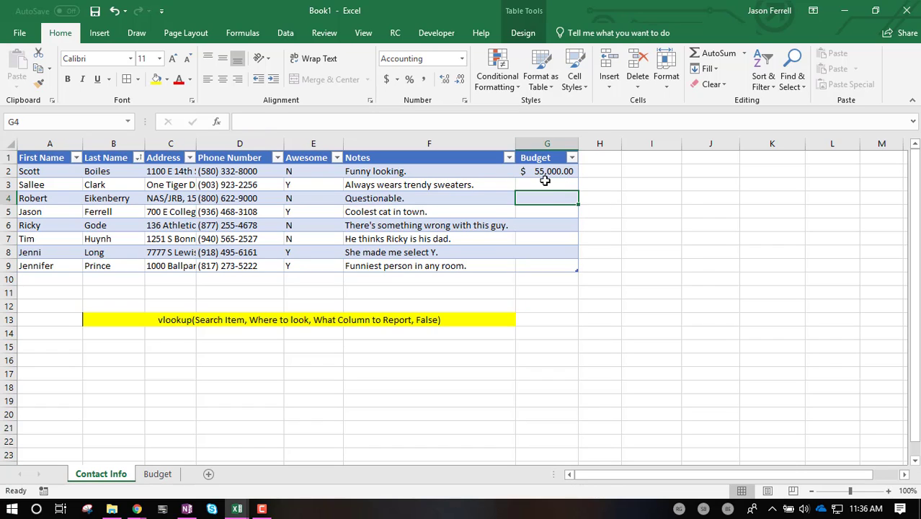
left_click(546, 170)
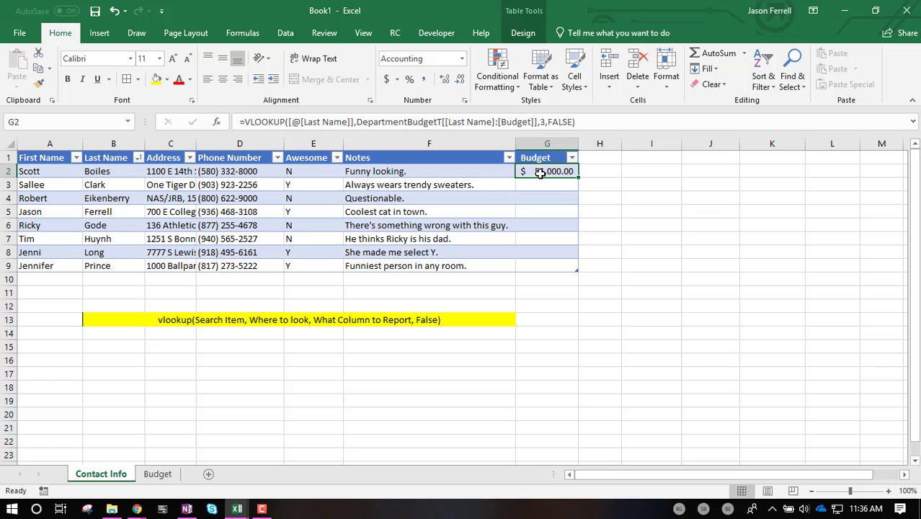
left_click(548, 185)
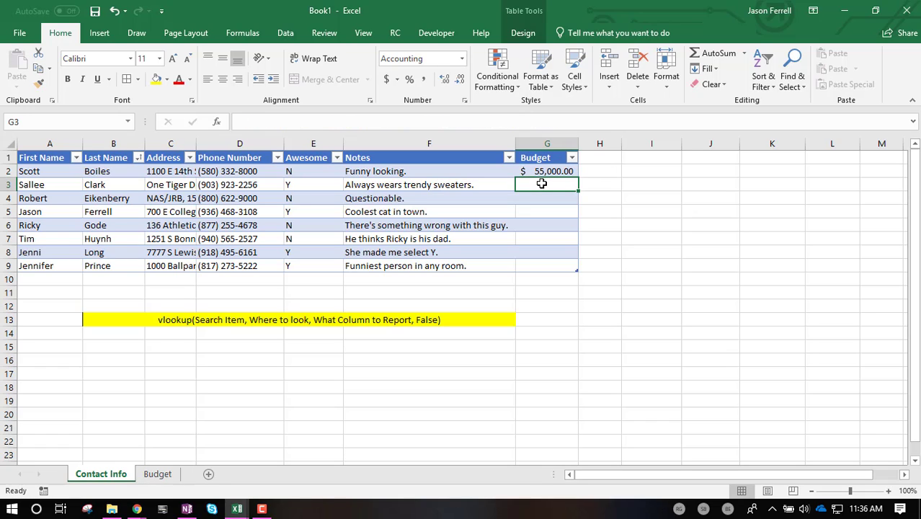
left_click(548, 170)
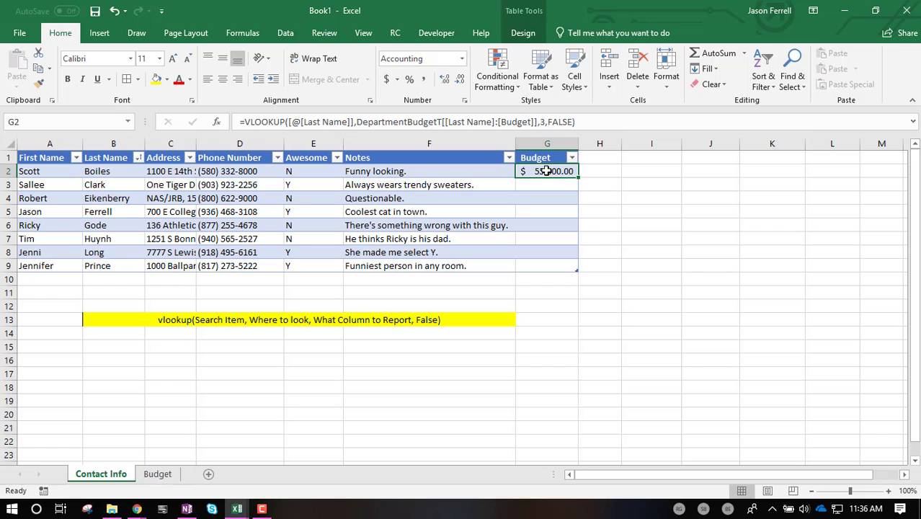
mouse_move(548, 171)
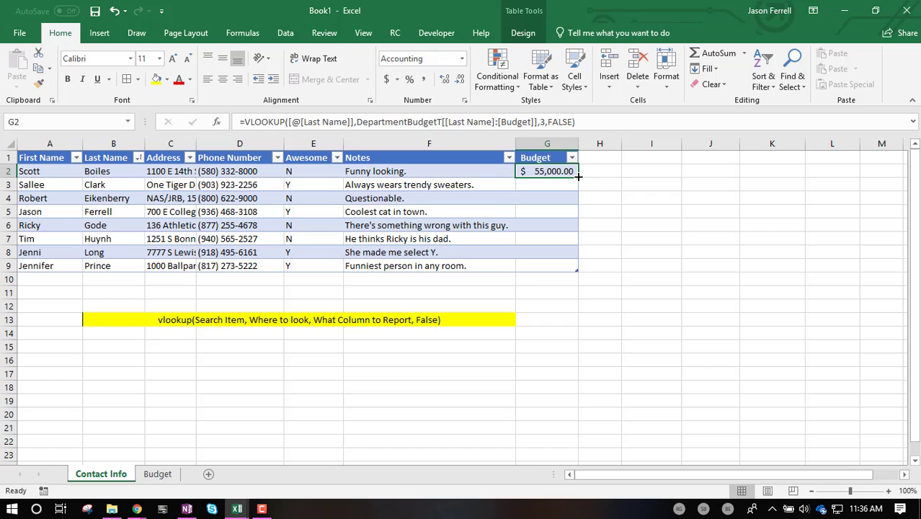
Step: Fill the Budget VLOOKUP from G2 down to G9 and verify Ricky's and Jason's results
left_click_drag(576, 176, 573, 270)
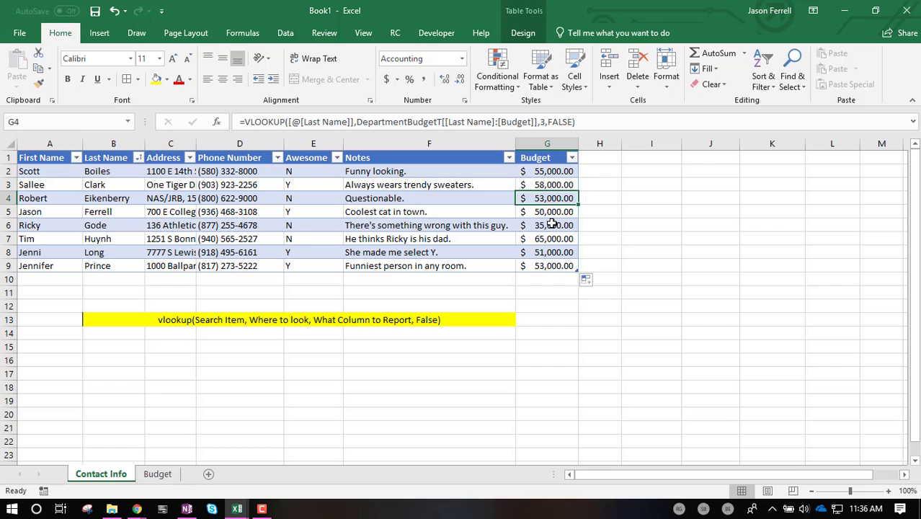
left_click(548, 225)
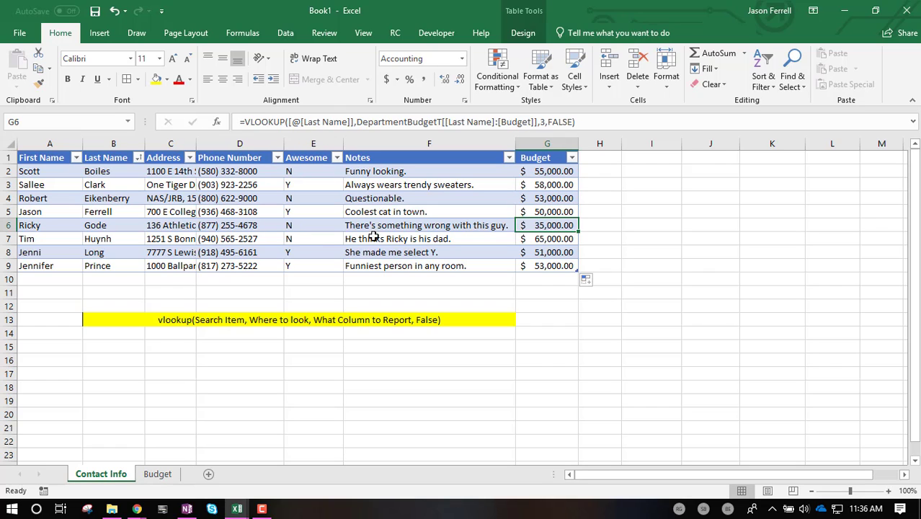
mouse_move(535, 222)
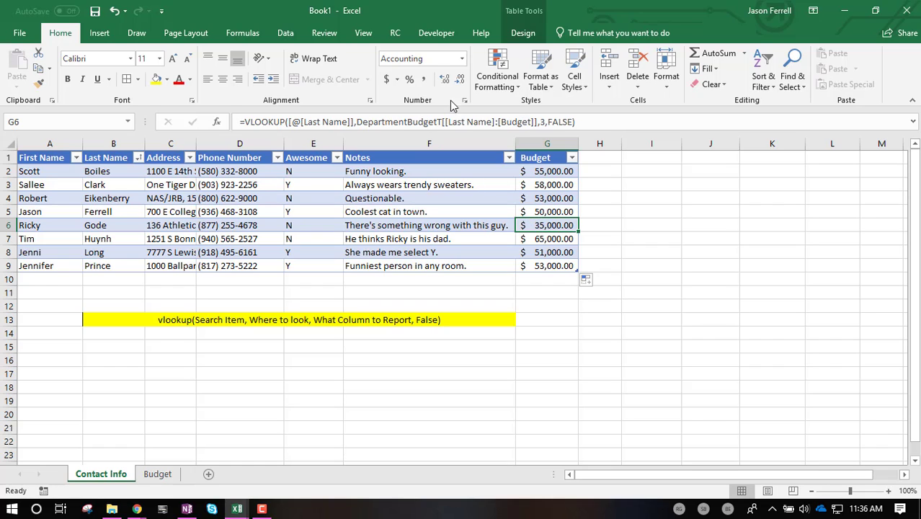
mouse_move(544, 124)
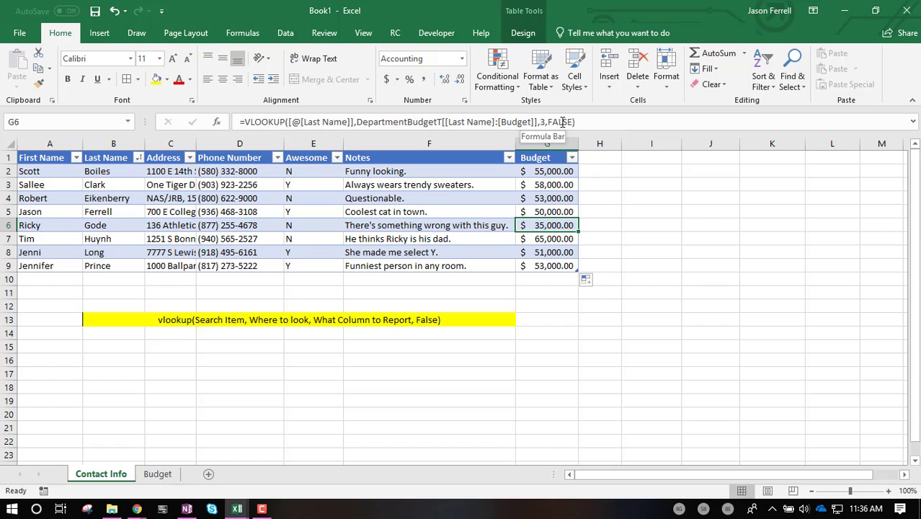
left_click(548, 210)
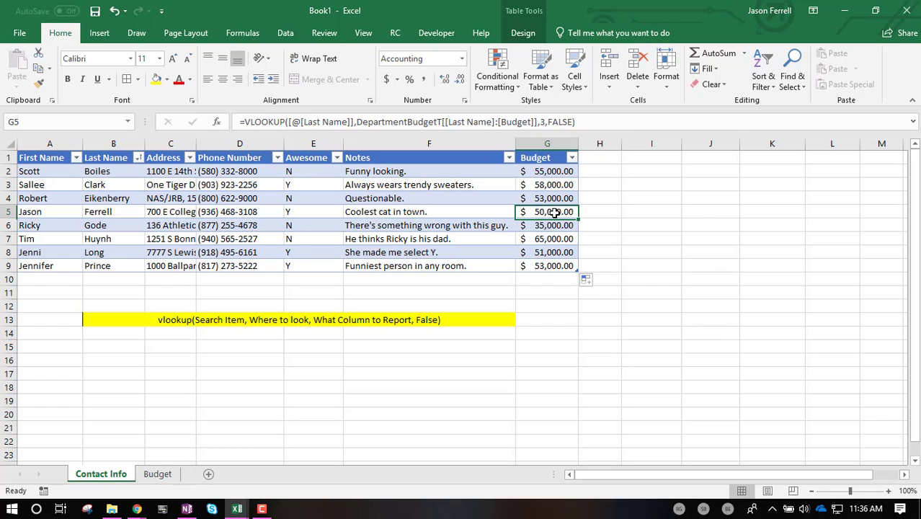
left_click(600, 158)
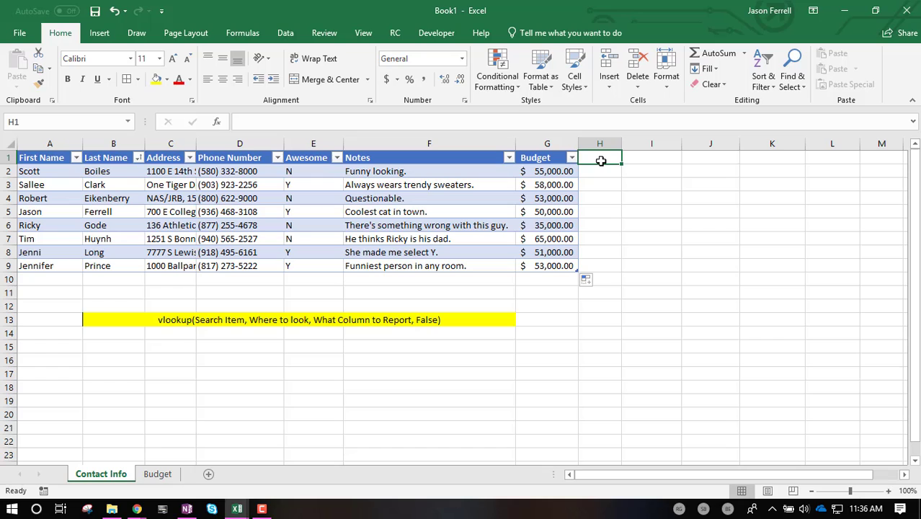
Step: Head H1 as Department and start a VLOOKUP in H2 on Scott's [@[Last Name]]
type("Department")
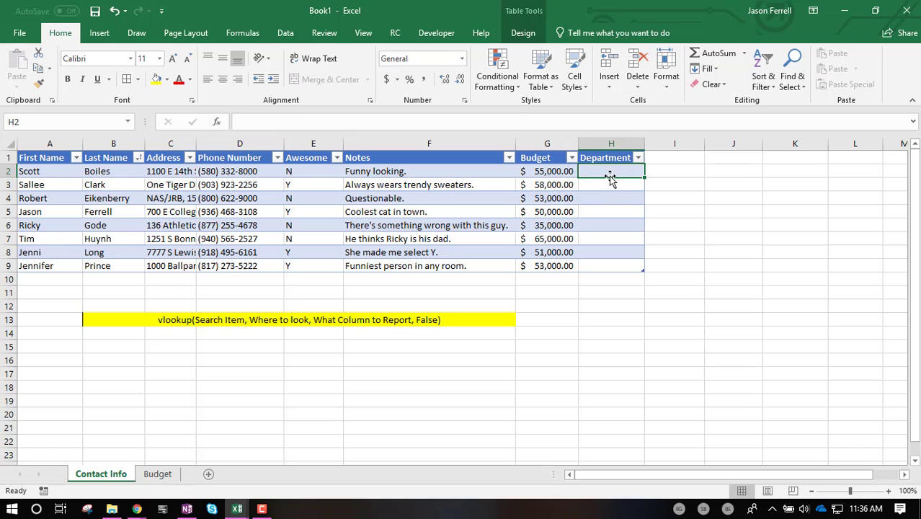
type("=")
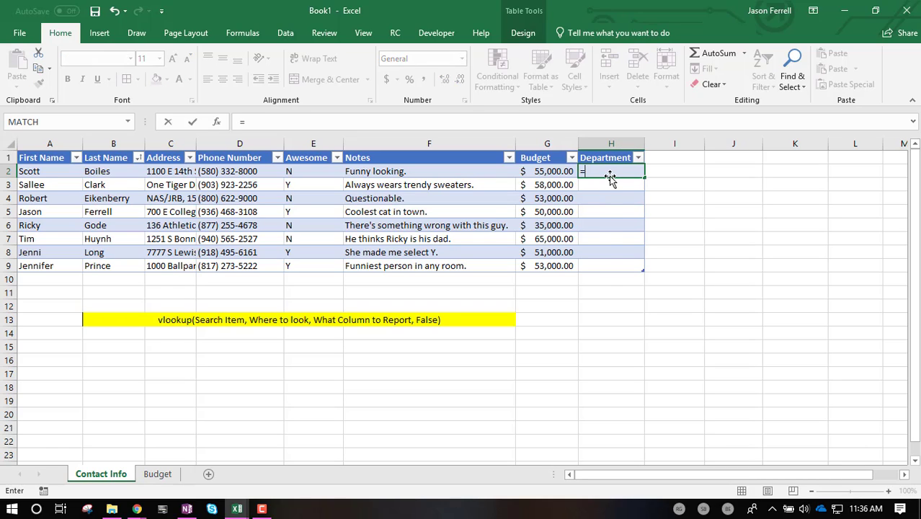
type("vlook")
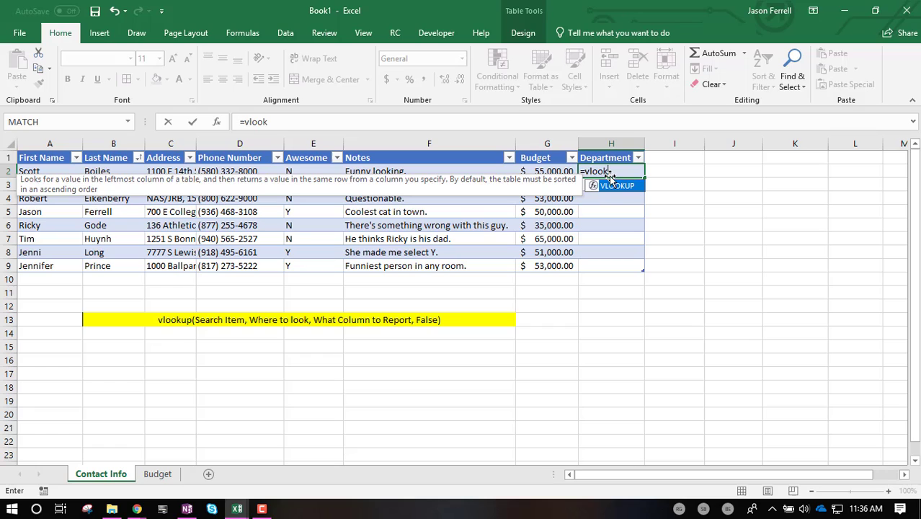
key("Tab")
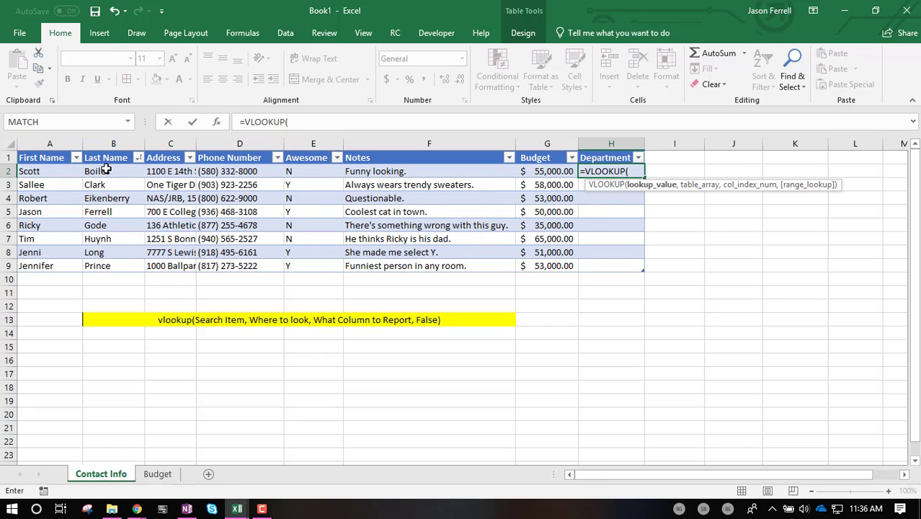
left_click(95, 170)
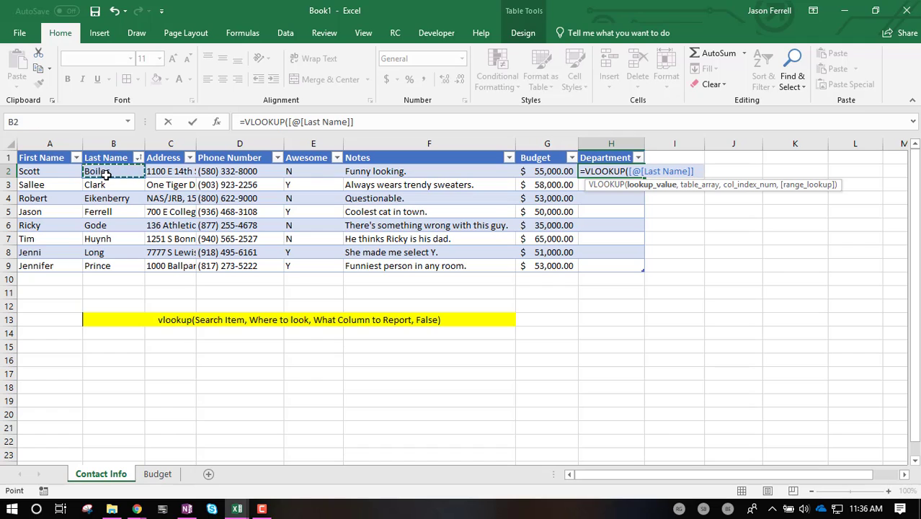
type(",")
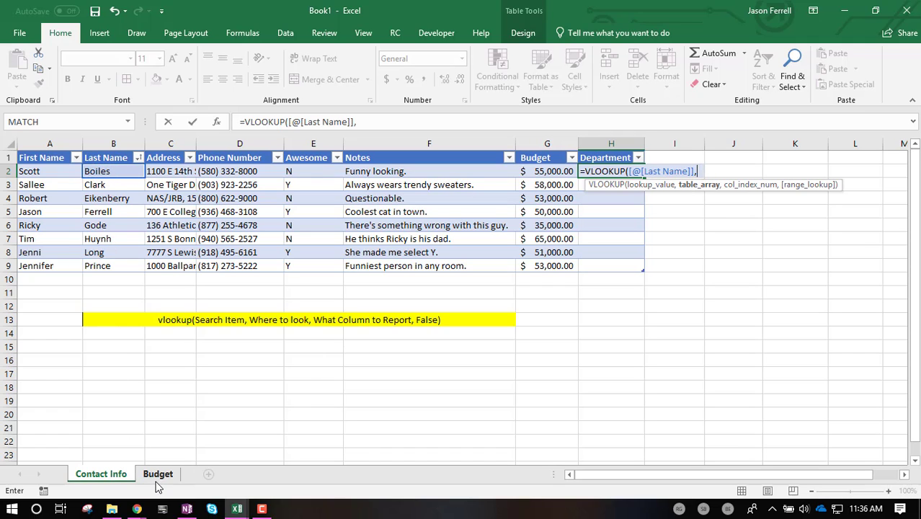
Step: Point the lookup at the Budget sheet table, returning column 2 with FALSE, so Scott shows Music
left_click(159, 473)
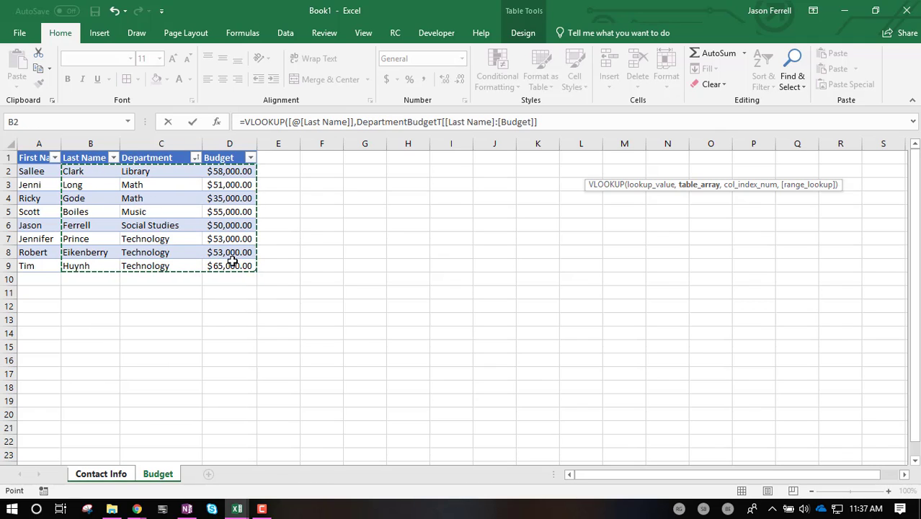
type(",")
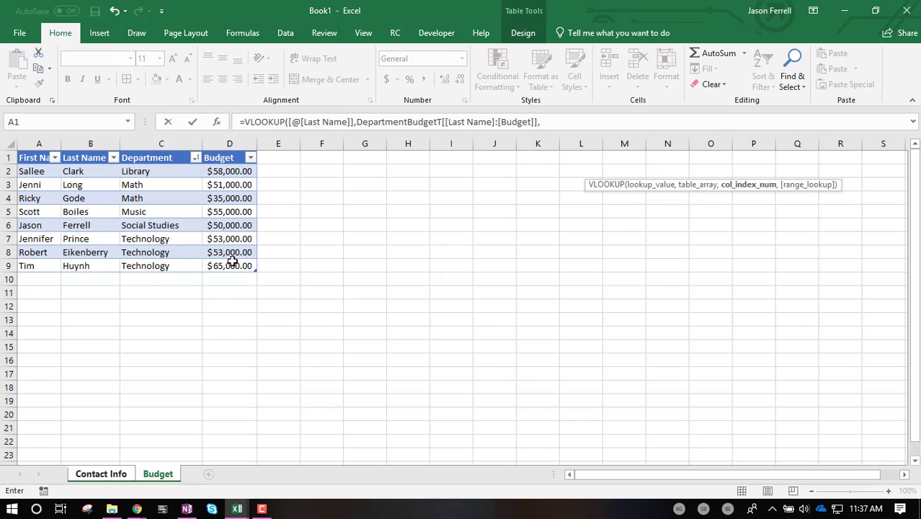
type("2")
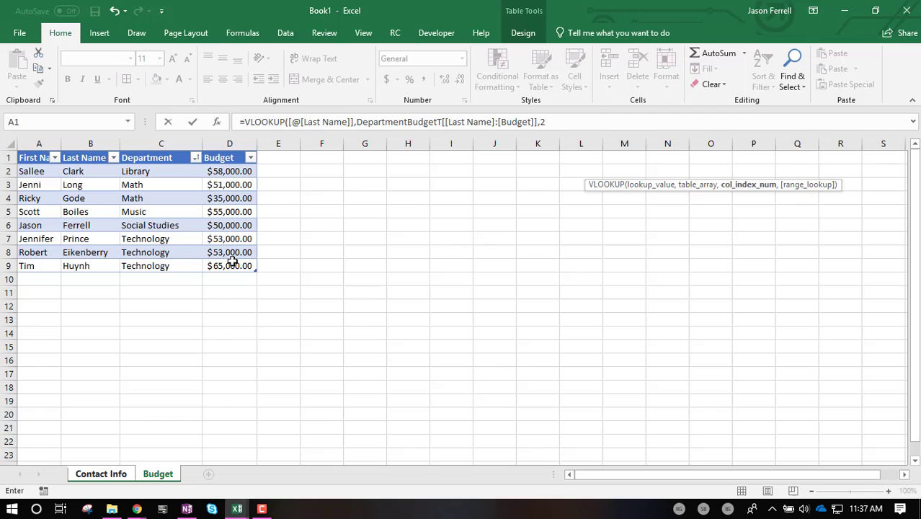
type(",Flas")
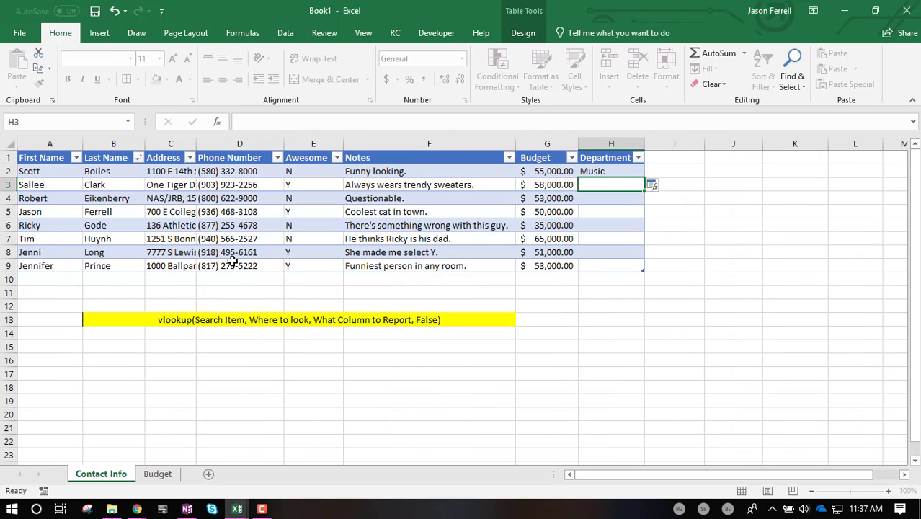
Step: Fill the Department VLOOKUP from H2 down to H9 for every contact
left_click(611, 170)
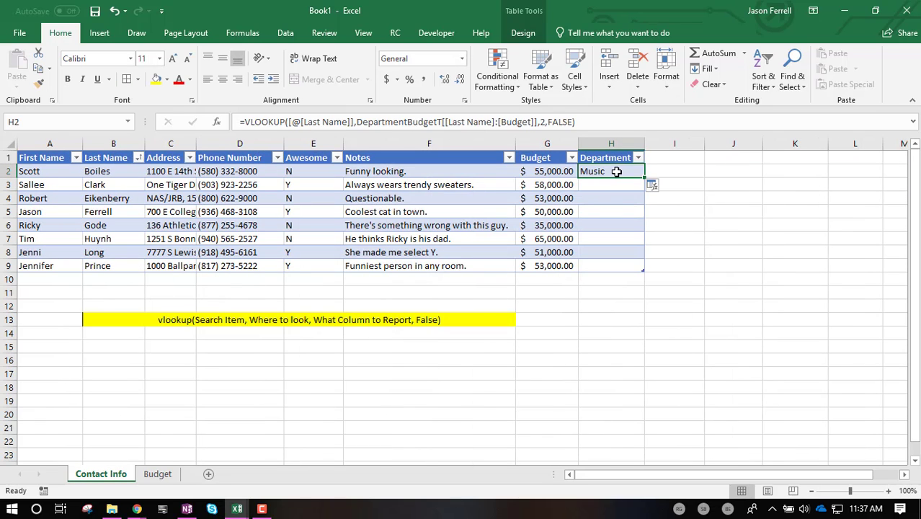
left_click_drag(643, 176, 643, 267)
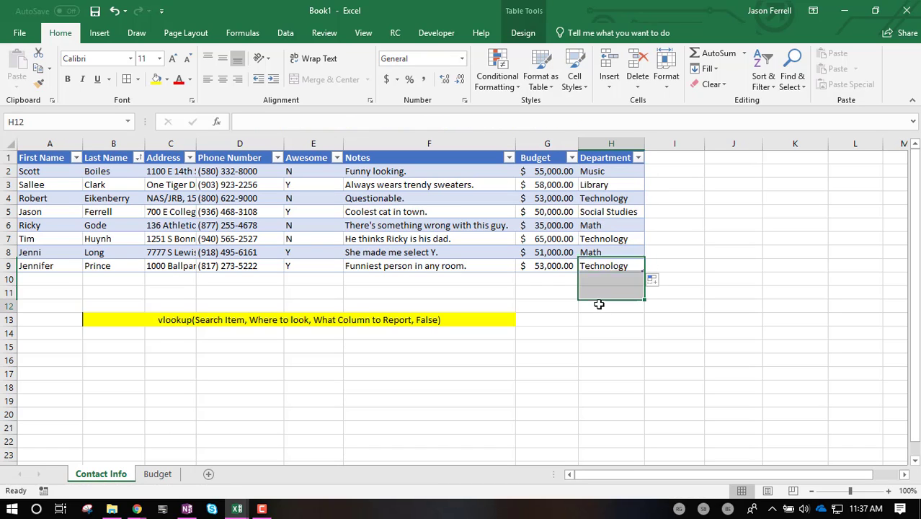
left_click(612, 305)
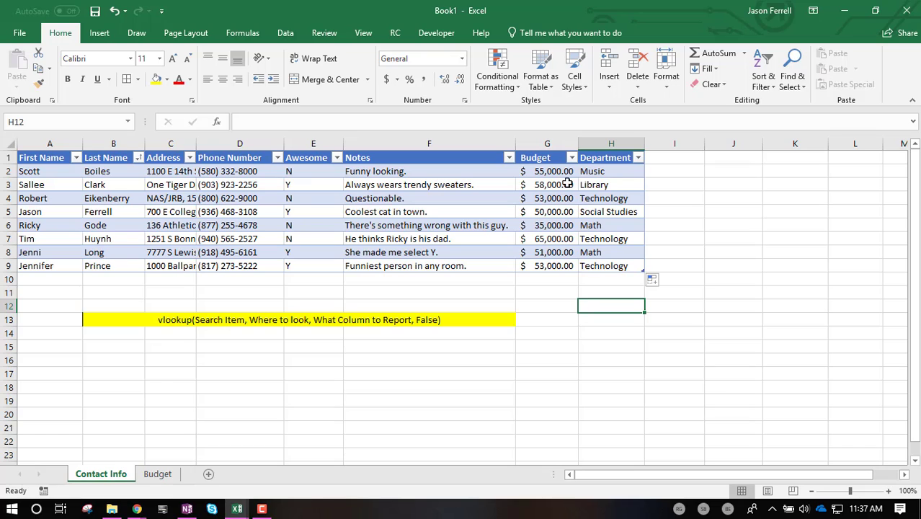
mouse_move(536, 185)
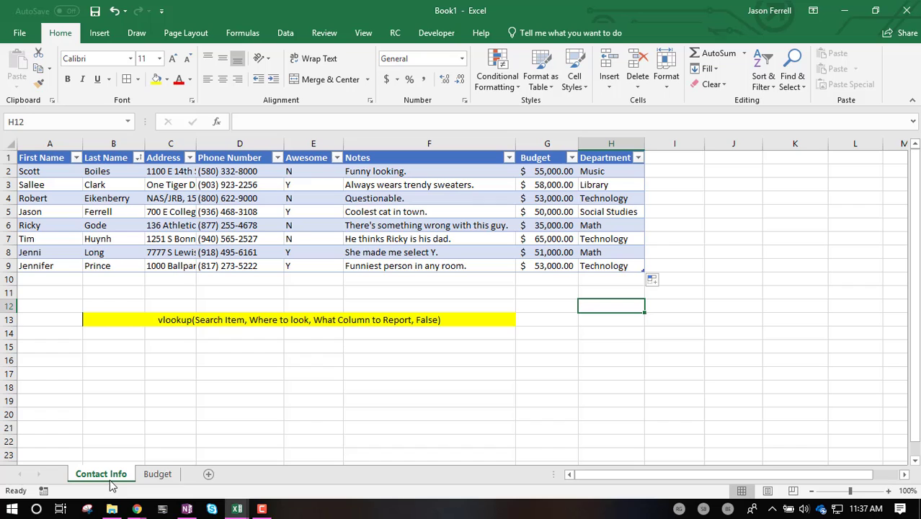
Step: Compare the results against the Budget sheet and check Ricky's department formula
left_click(157, 473)
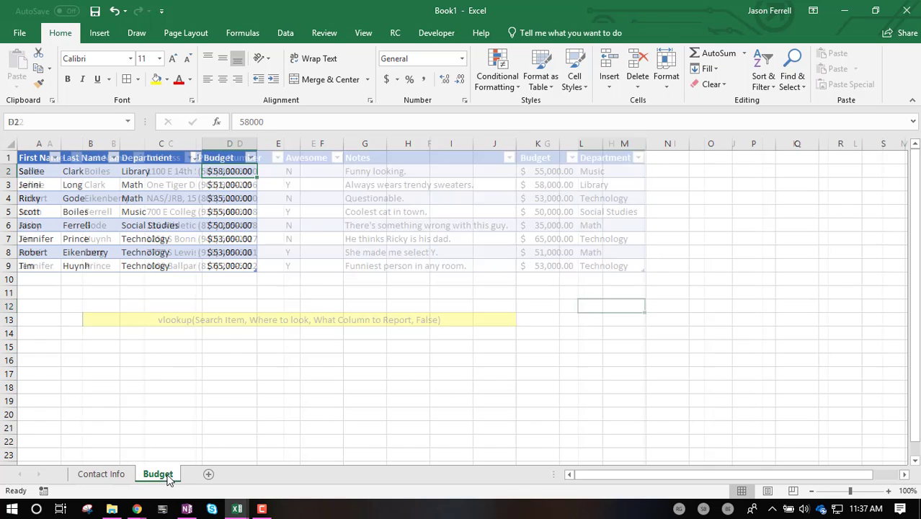
left_click(100, 473)
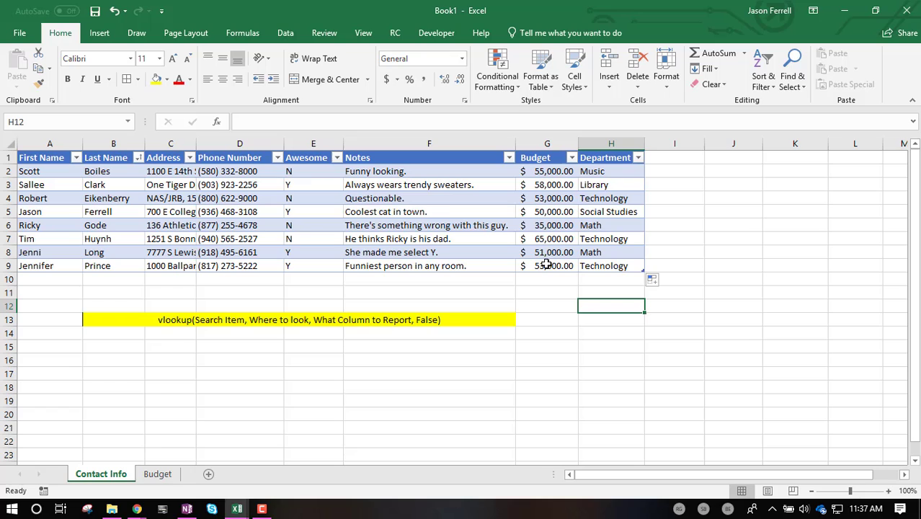
left_click(548, 184)
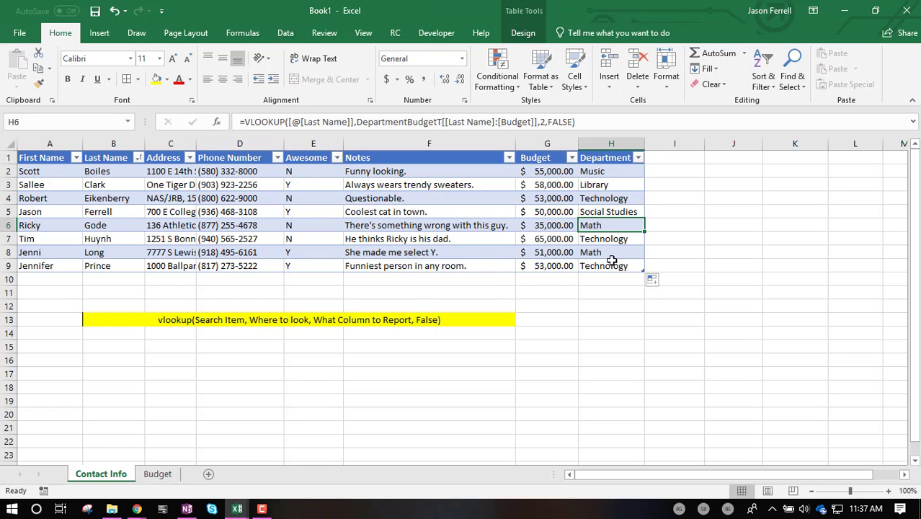
left_click(546, 291)
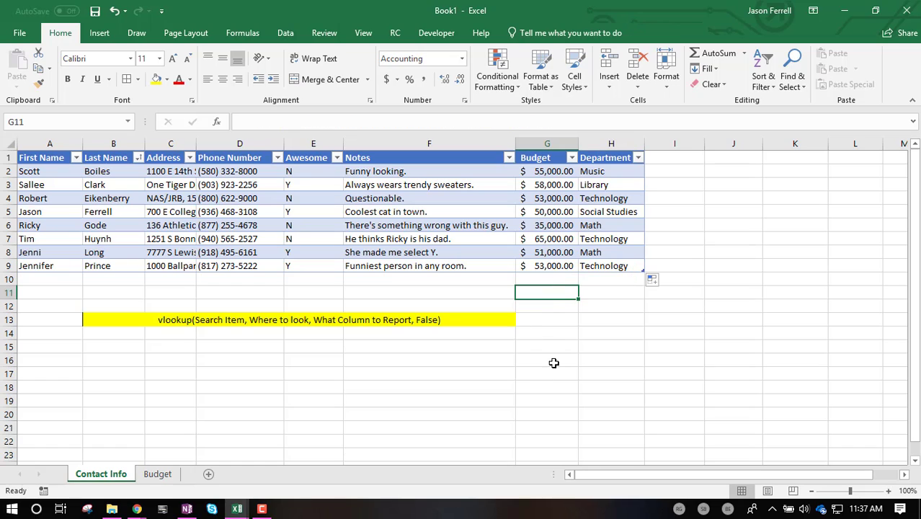